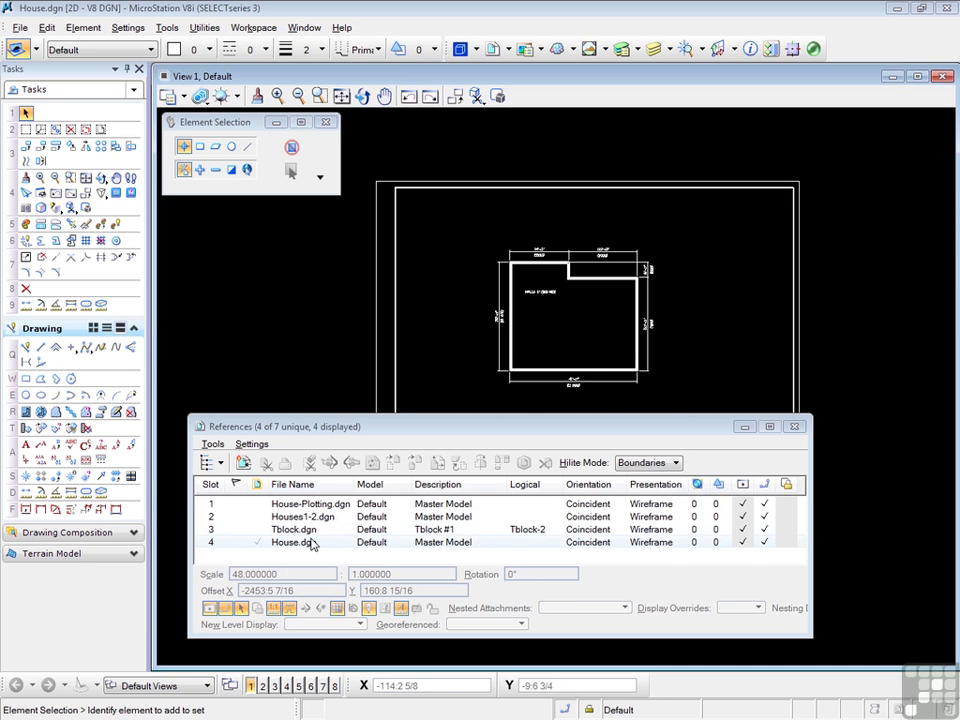
# - Select the Tblock.dgn reference attachment so its boundary is highlighted in the view
pyautogui.click(310, 529)
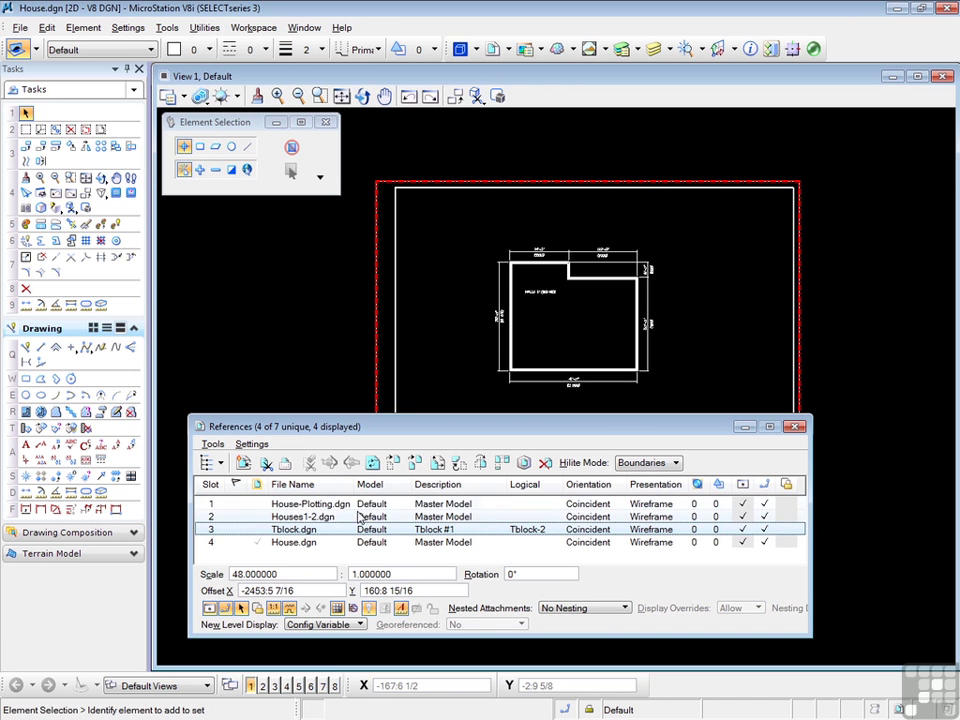
pyautogui.click(294, 542)
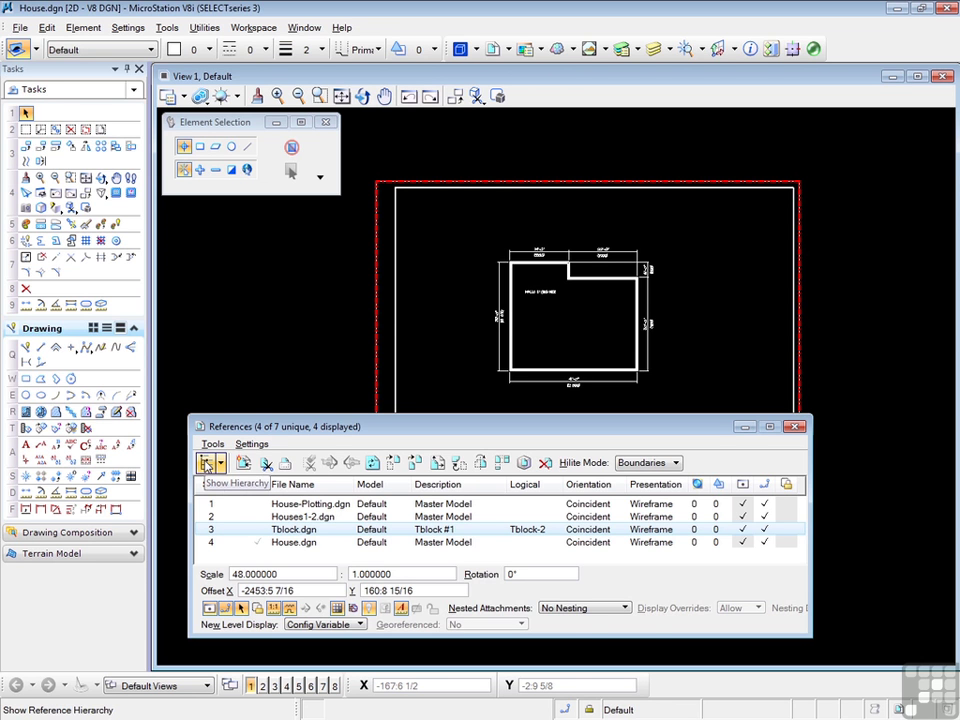
# - Turn on Show Hierarchy in References and select the House.dgn root node
pyautogui.click(210, 462)
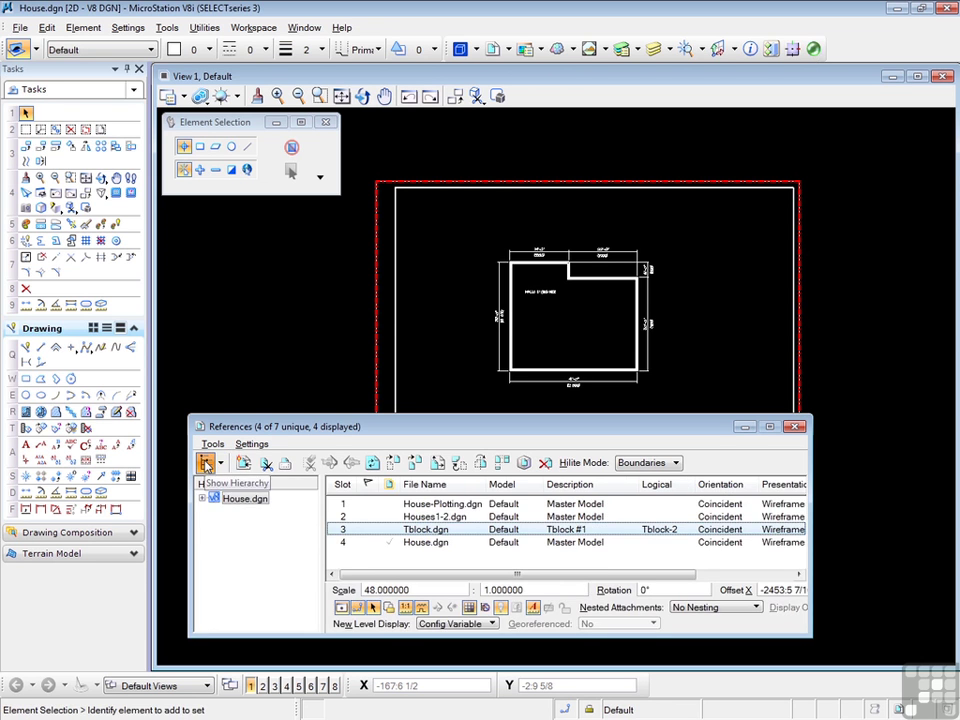
pyautogui.click(207, 462)
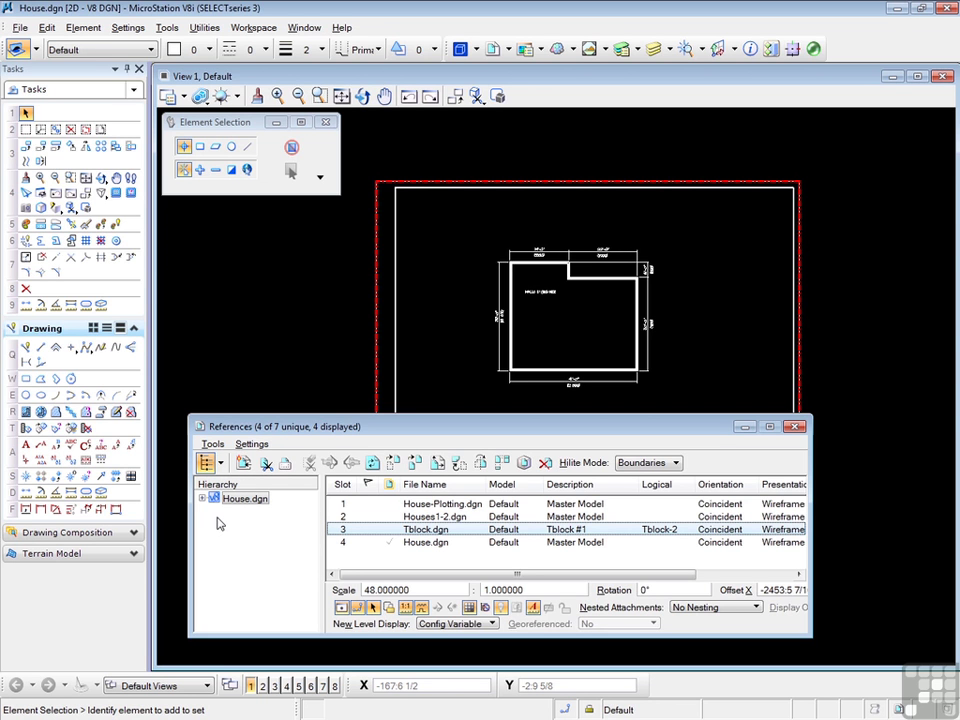
pyautogui.click(244, 498)
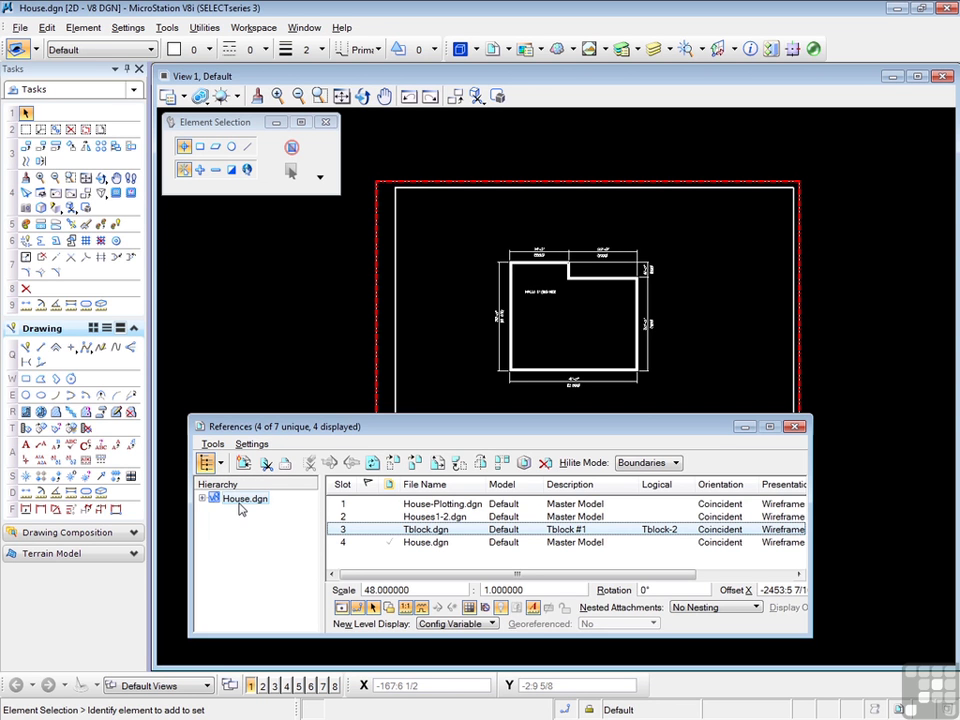
pyautogui.click(245, 498)
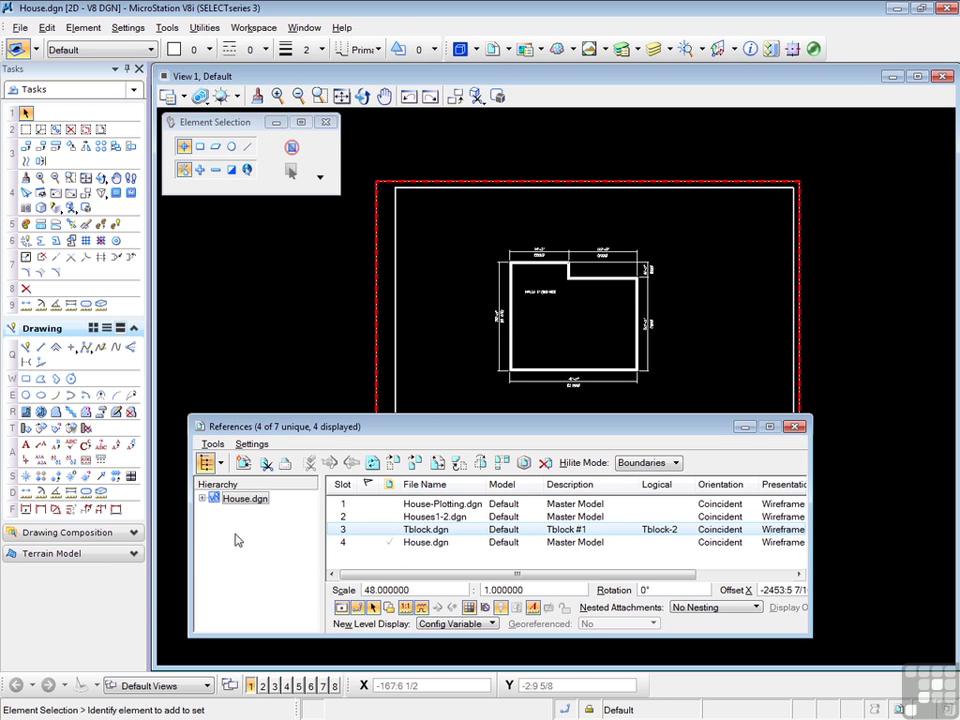
# - Expand the House.dgn hierarchy to its four attachments and select the House.dgn child entry
pyautogui.click(203, 498)
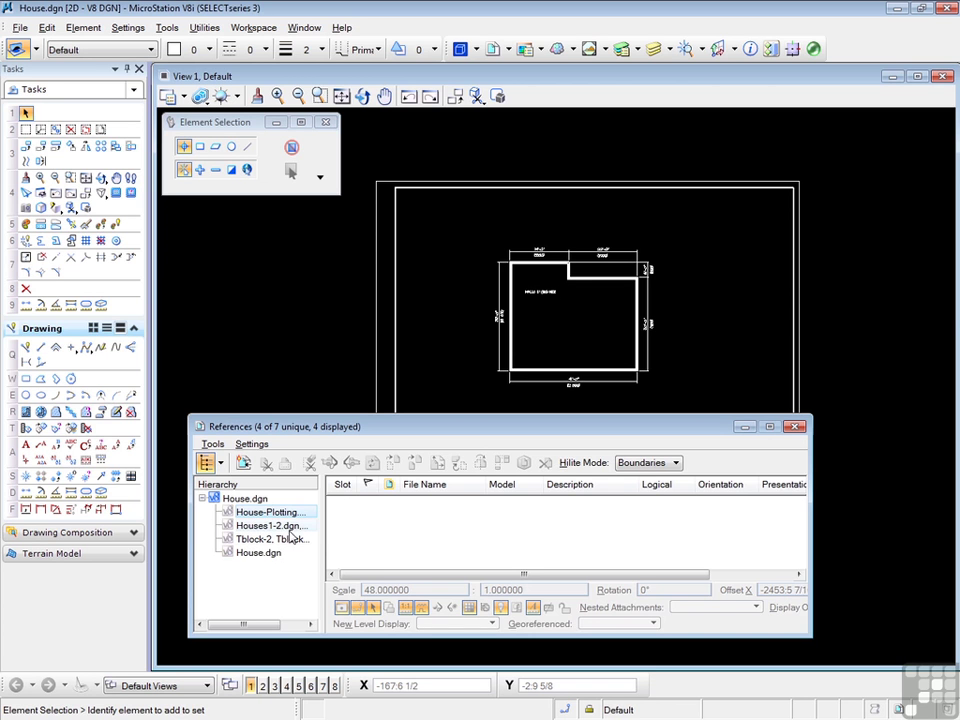
pyautogui.click(270, 525)
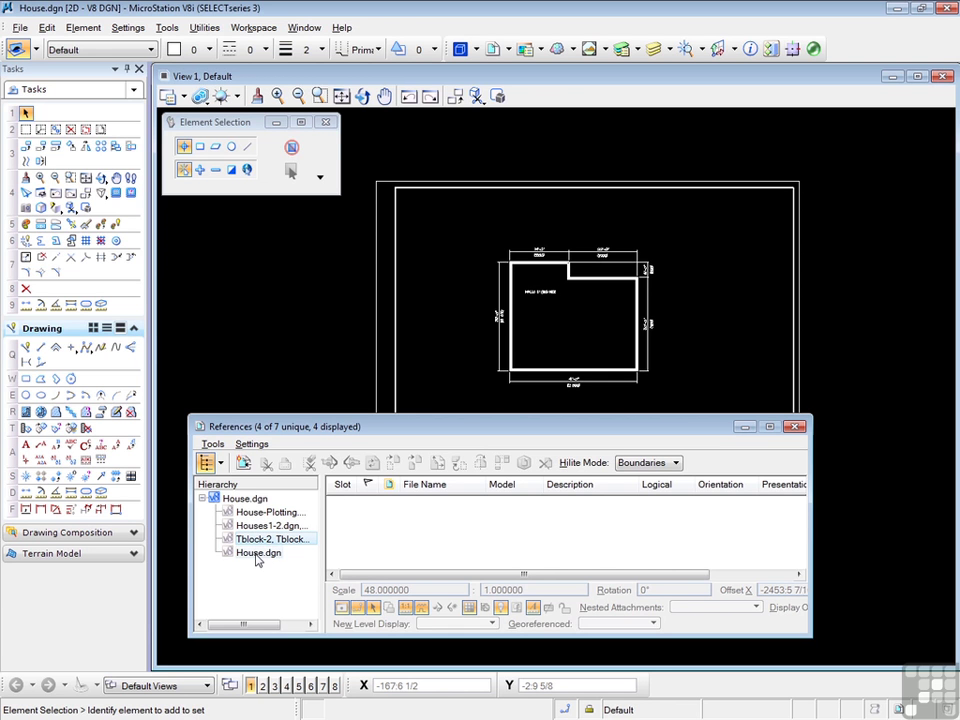
pyautogui.click(259, 553)
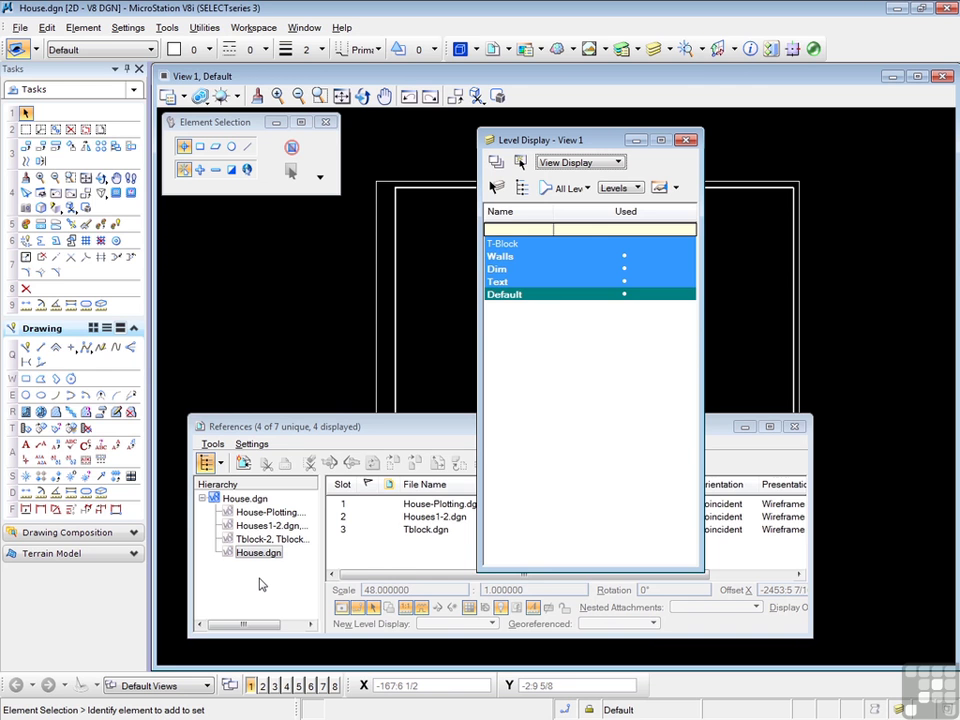
pyautogui.moveTo(282, 638)
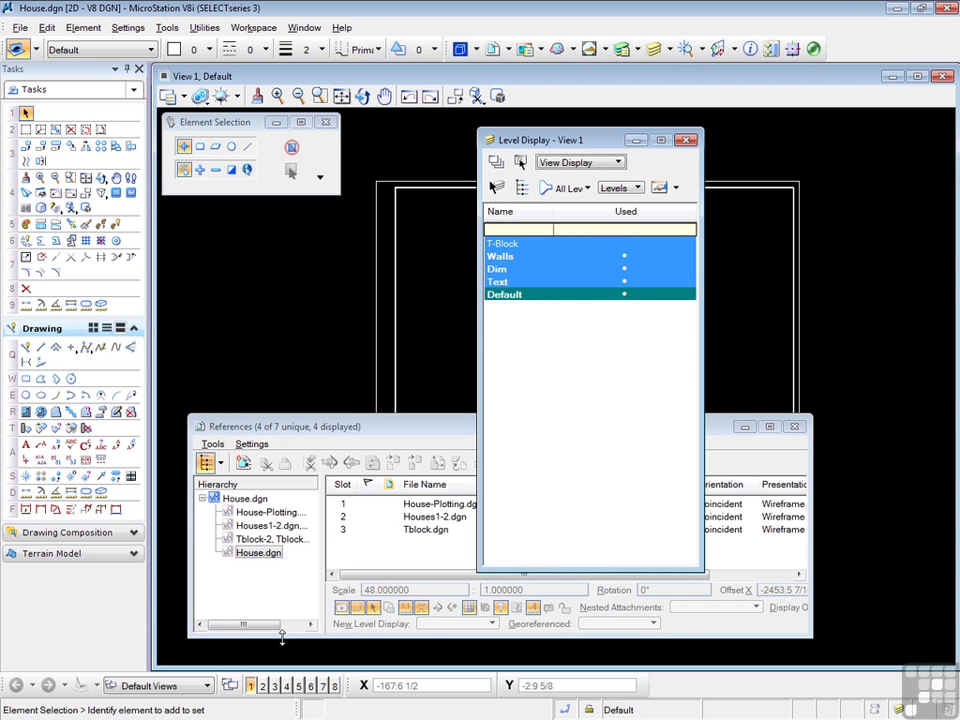
pyautogui.moveTo(538, 322)
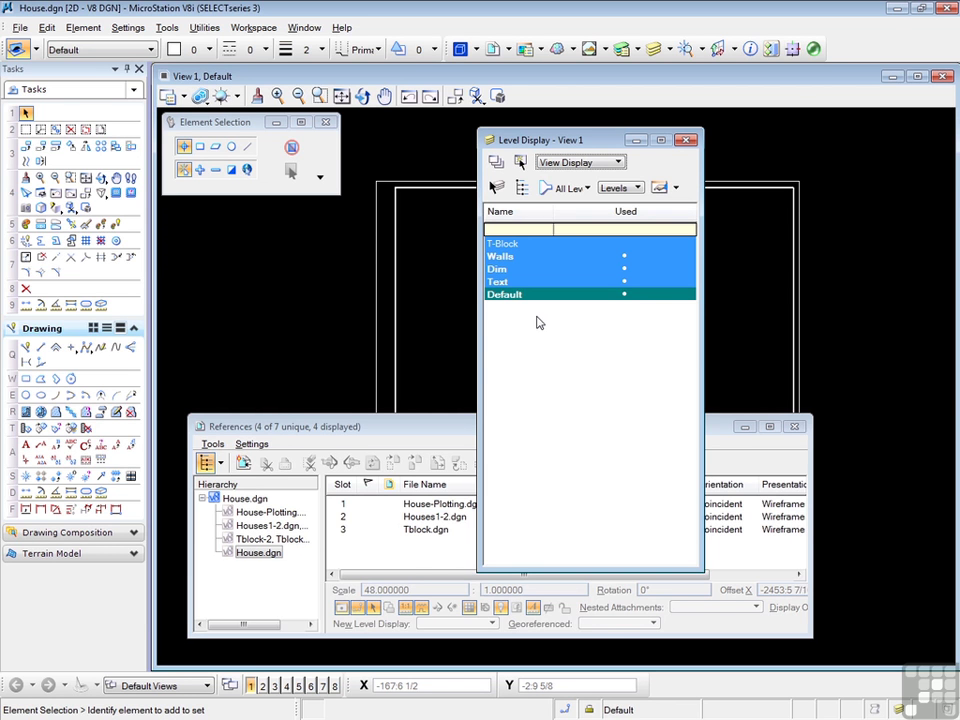
pyautogui.moveTo(521, 188)
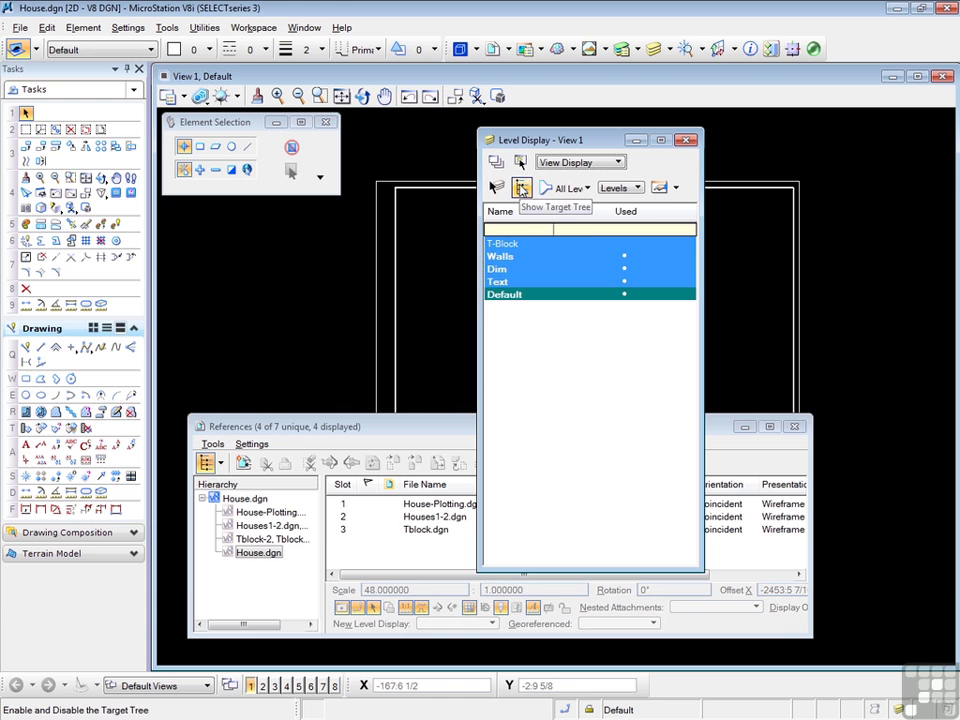
# - Show the target tree in Level Display and browse references down to Tblock-2, Tblock.dgn
pyautogui.click(521, 188)
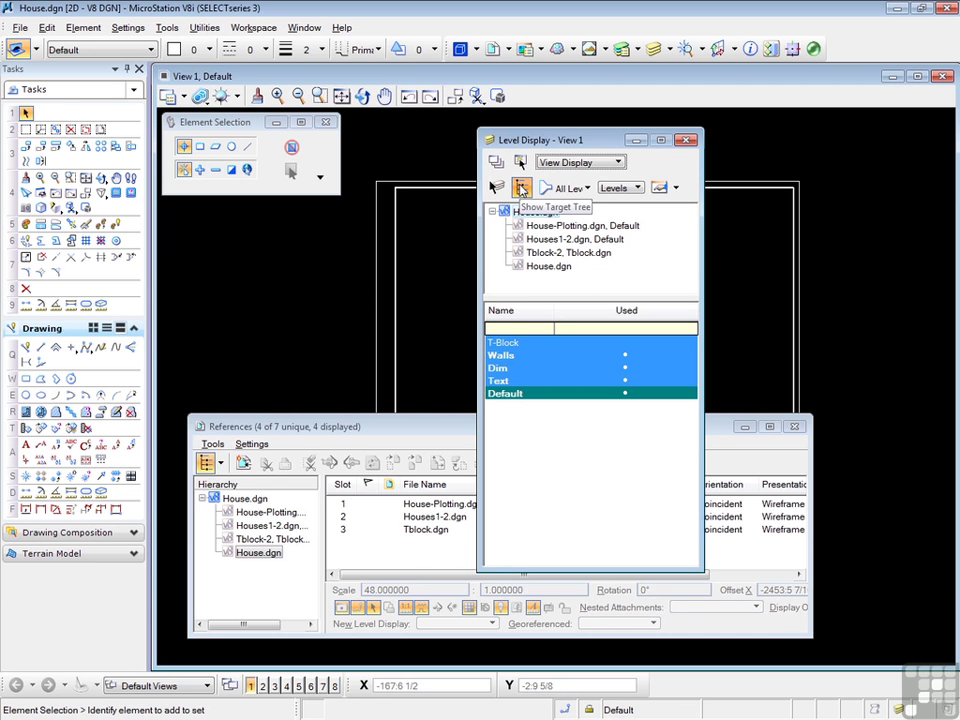
pyautogui.moveTo(635, 285)
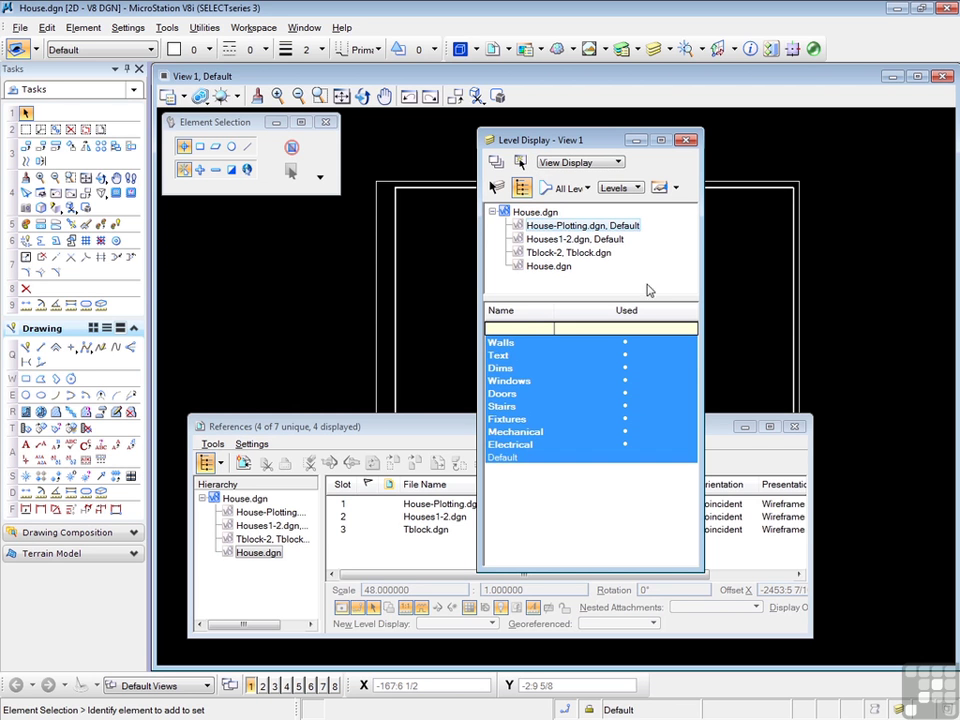
pyautogui.moveTo(733, 310)
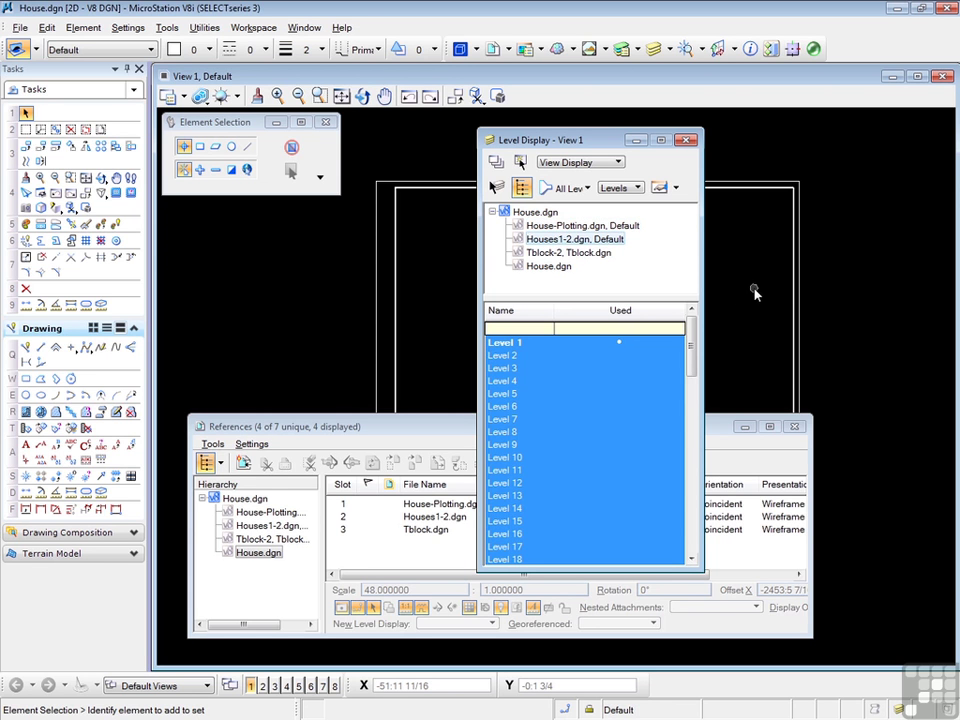
pyautogui.moveTo(692, 355); pyautogui.dragTo(692, 410)
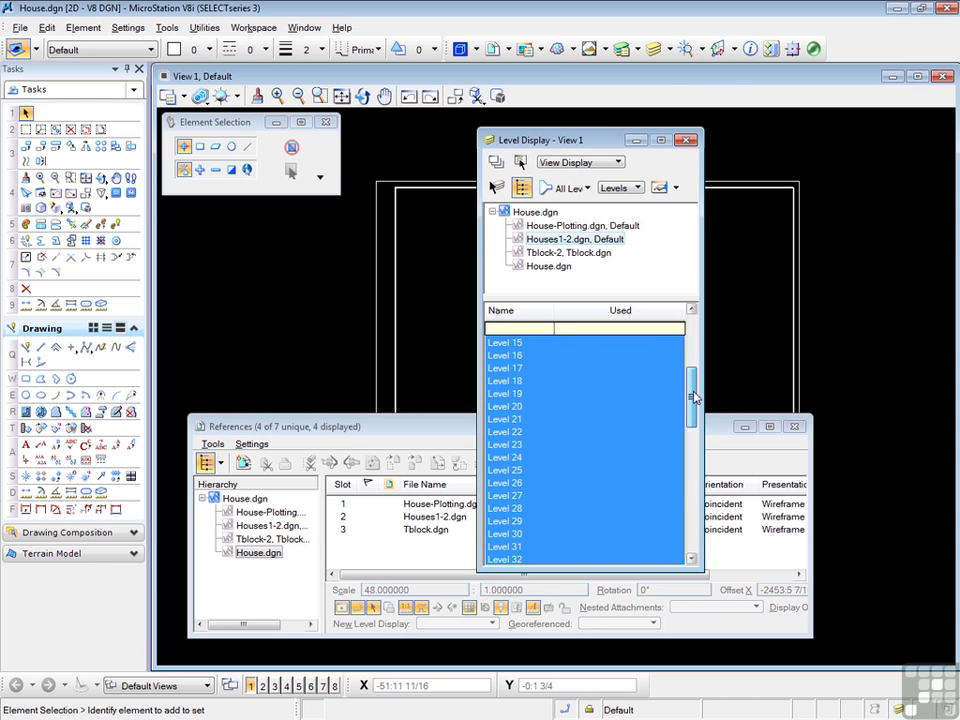
pyautogui.scroll(-3)
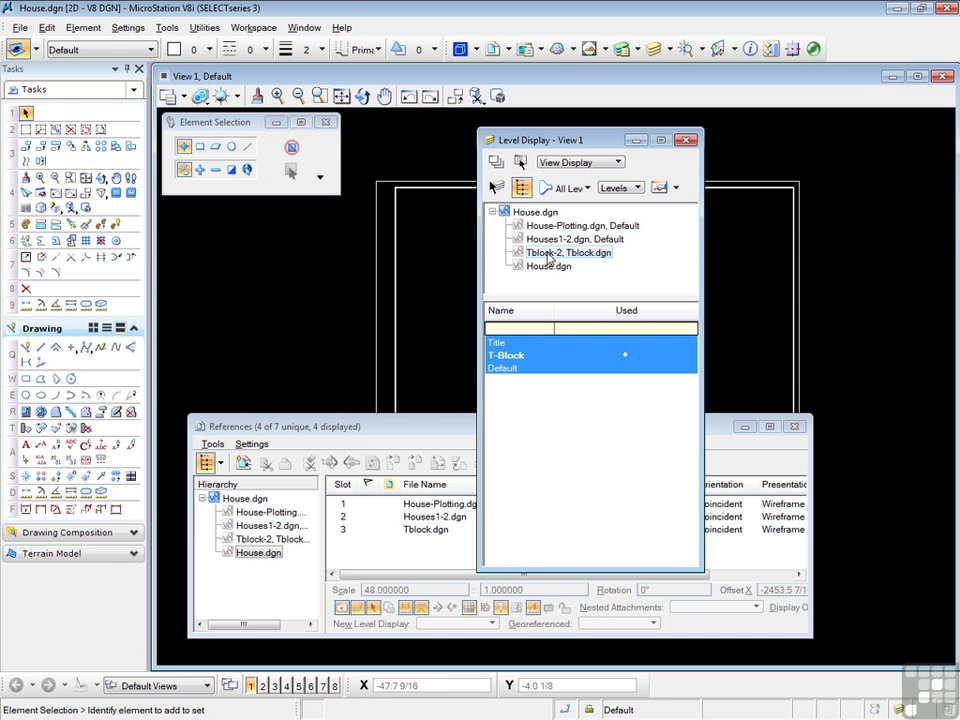
pyautogui.moveTo(548, 272)
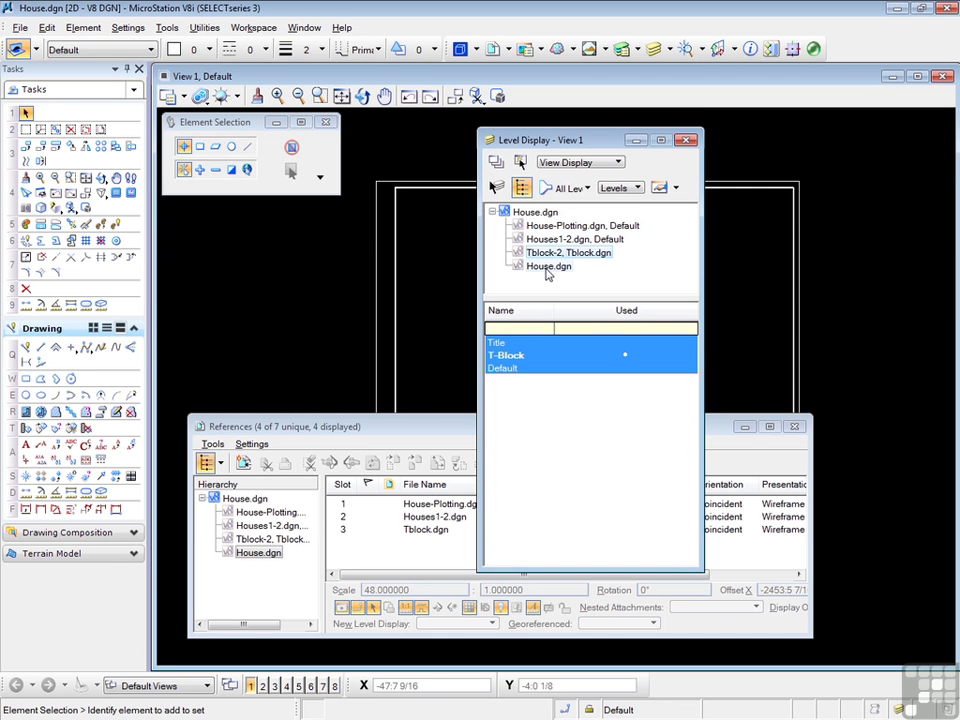
# - Switch House-Plotting.dgn levels off and back on, including Default and Walls, then close Level Display
pyautogui.click(548, 266)
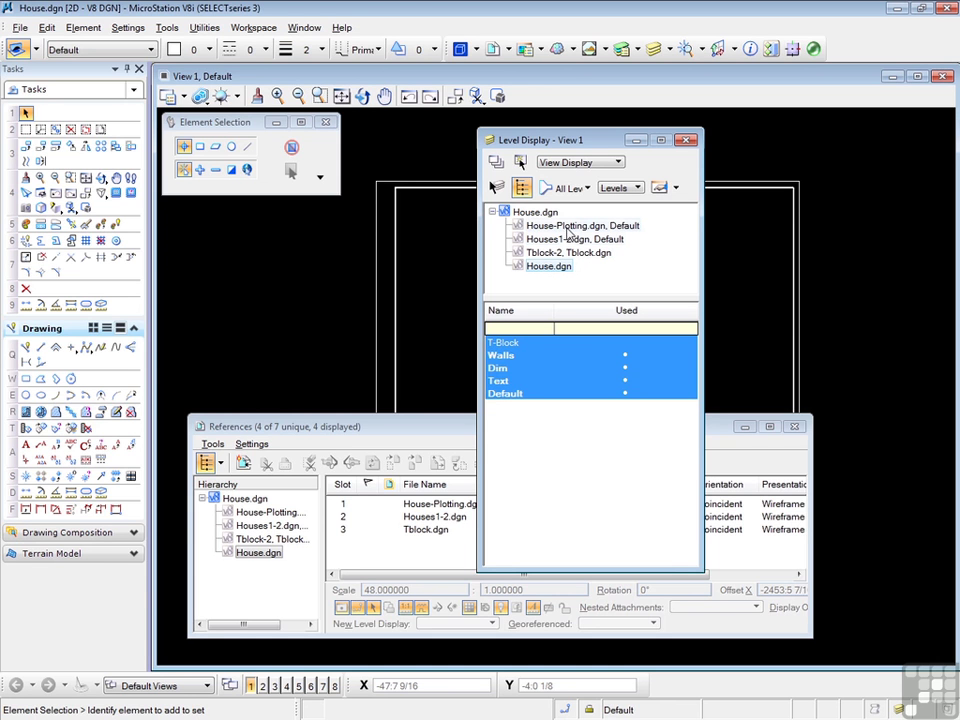
pyautogui.click(583, 225)
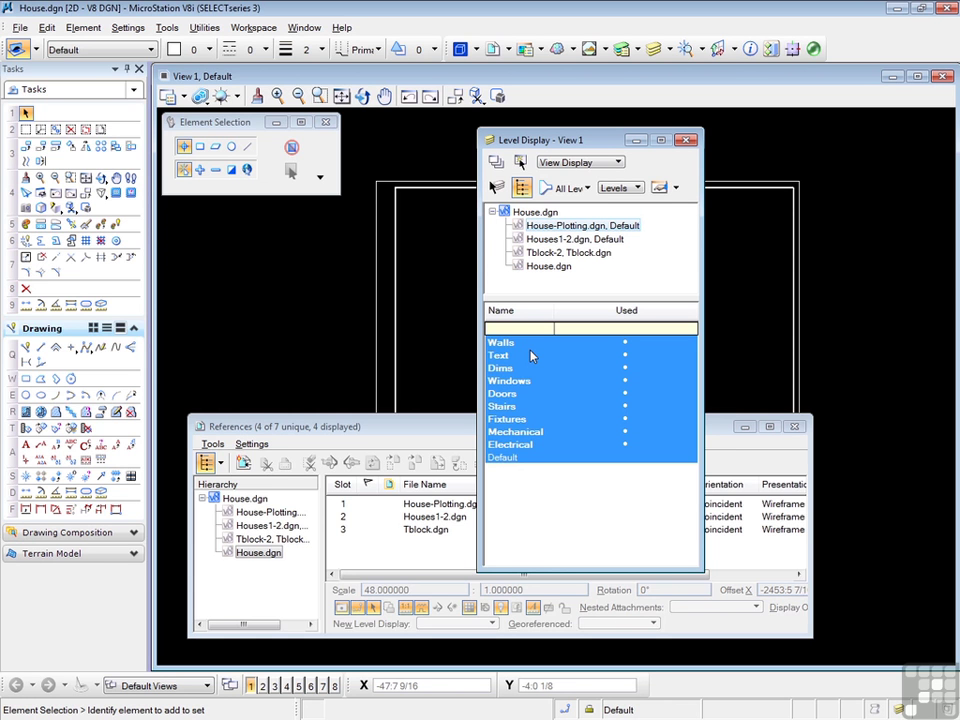
pyautogui.moveTo(540, 382)
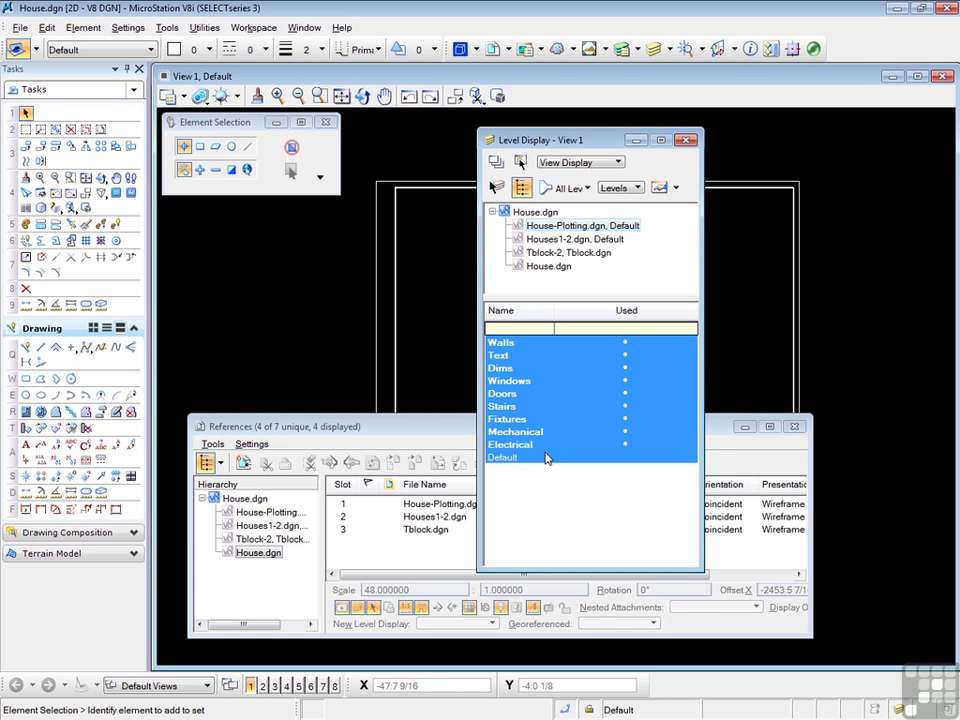
pyautogui.click(520, 342)
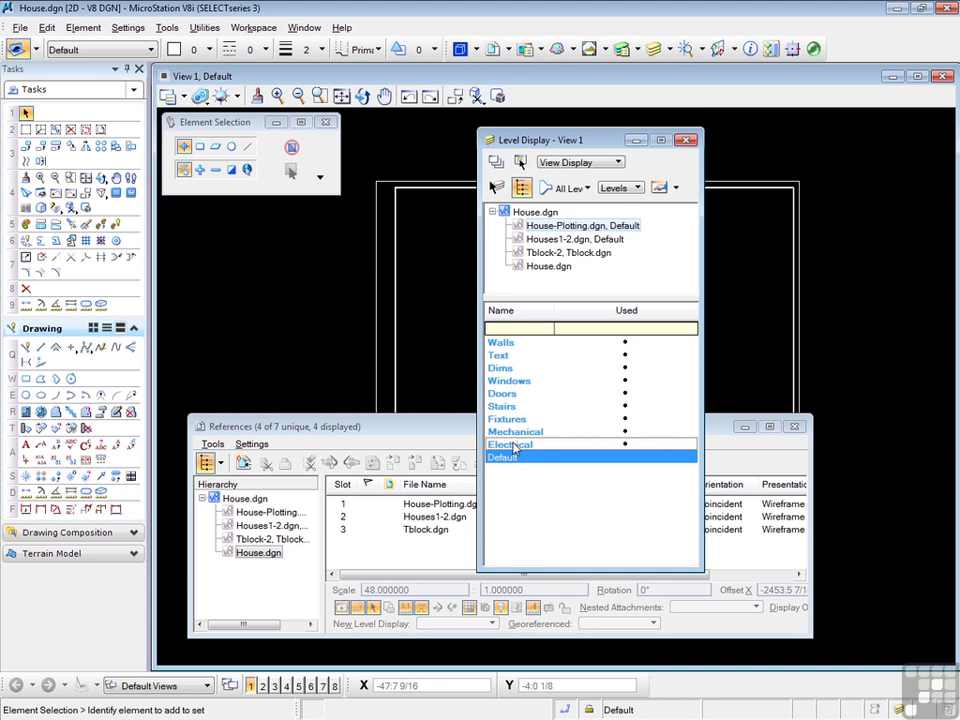
pyautogui.click(503, 457)
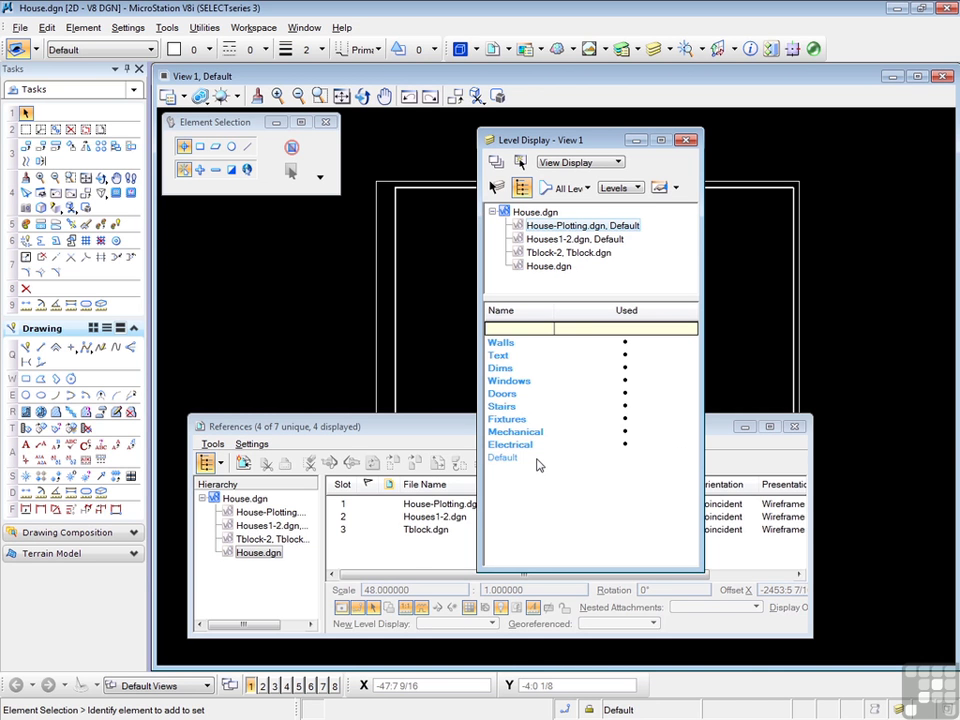
pyautogui.click(503, 457)
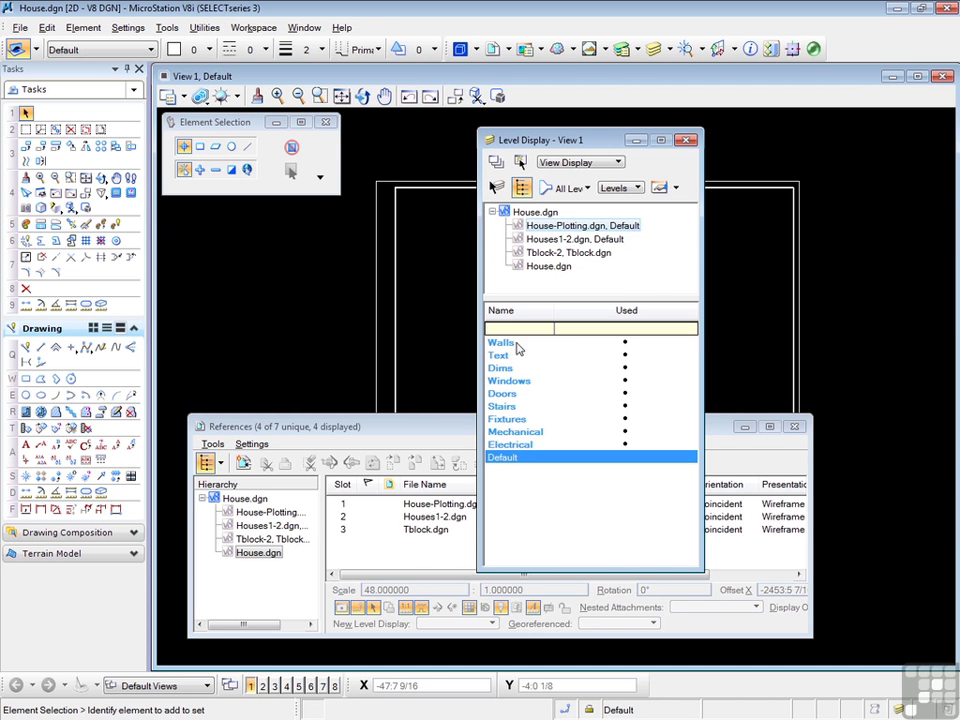
pyautogui.click(501, 343)
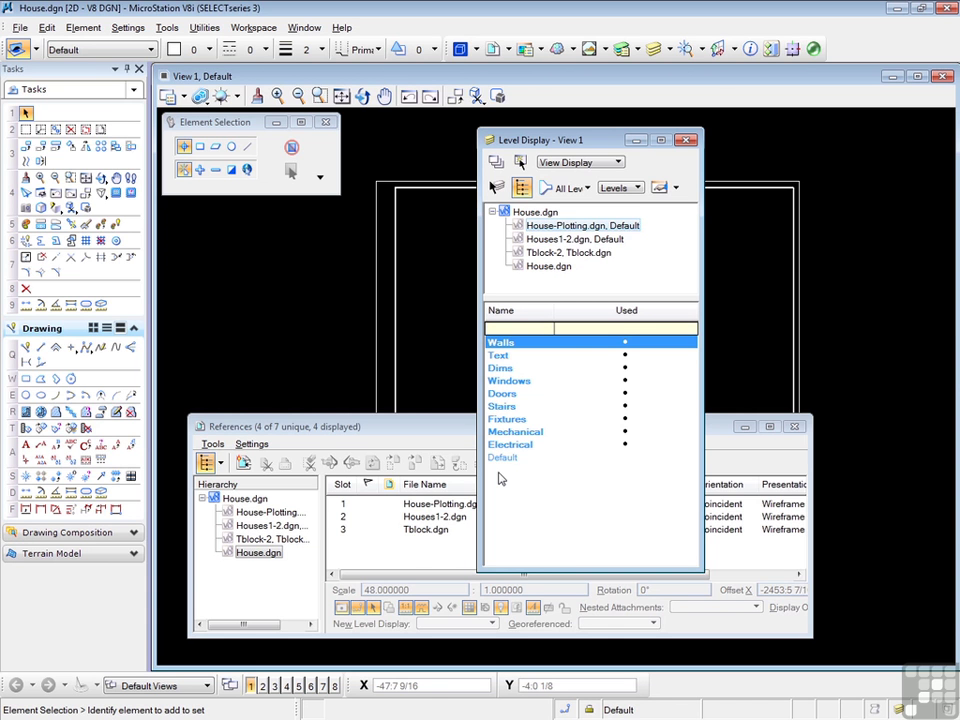
pyautogui.moveTo(501, 479)
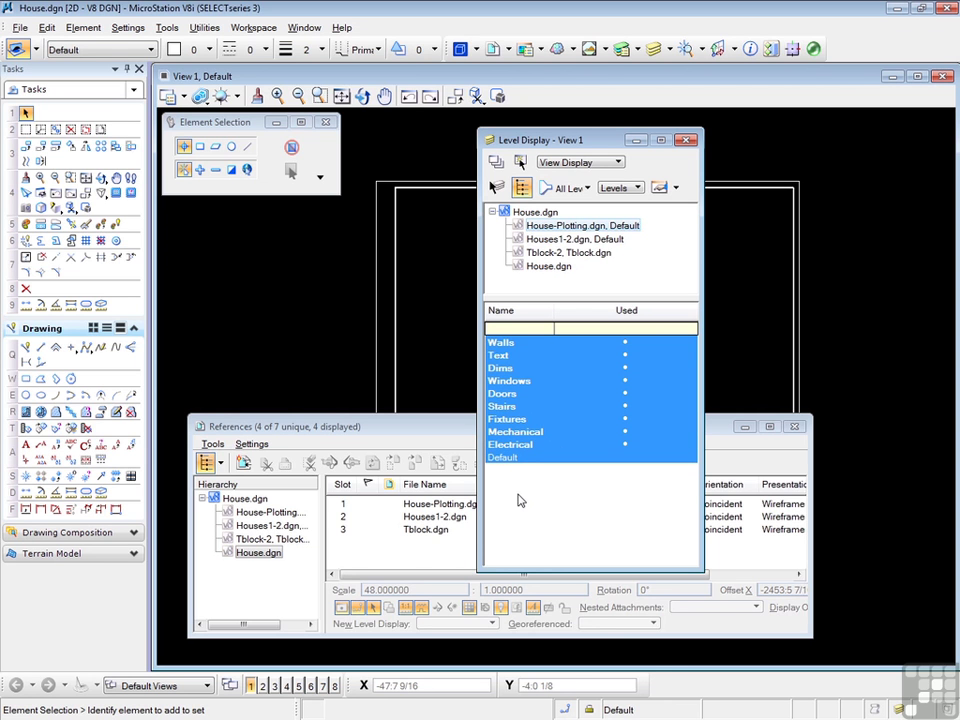
pyautogui.moveTo(523, 503)
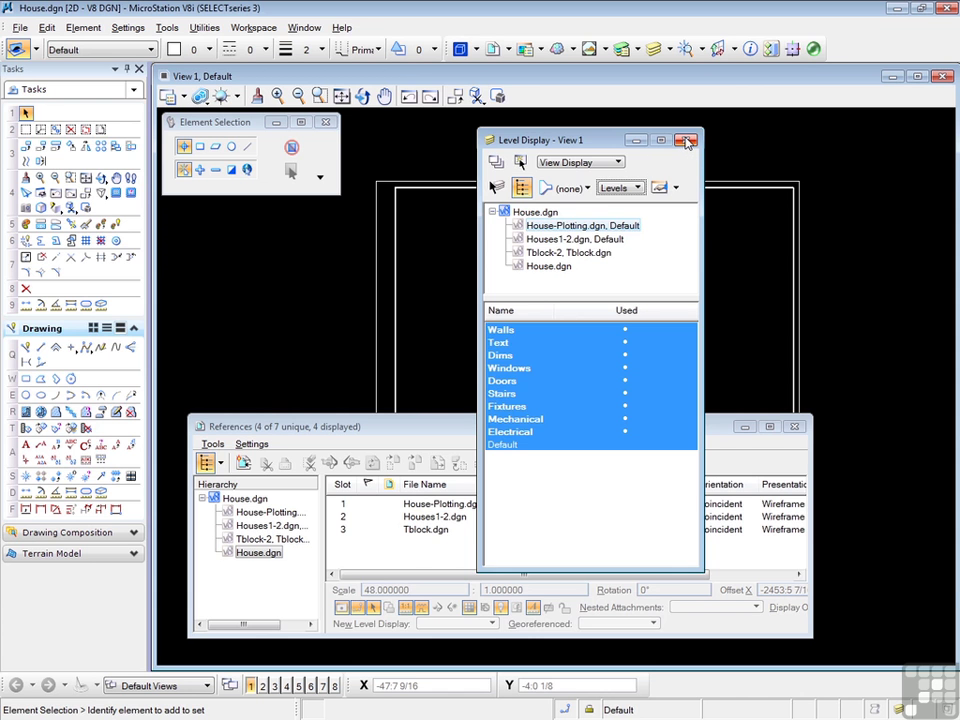
pyautogui.click(685, 140)
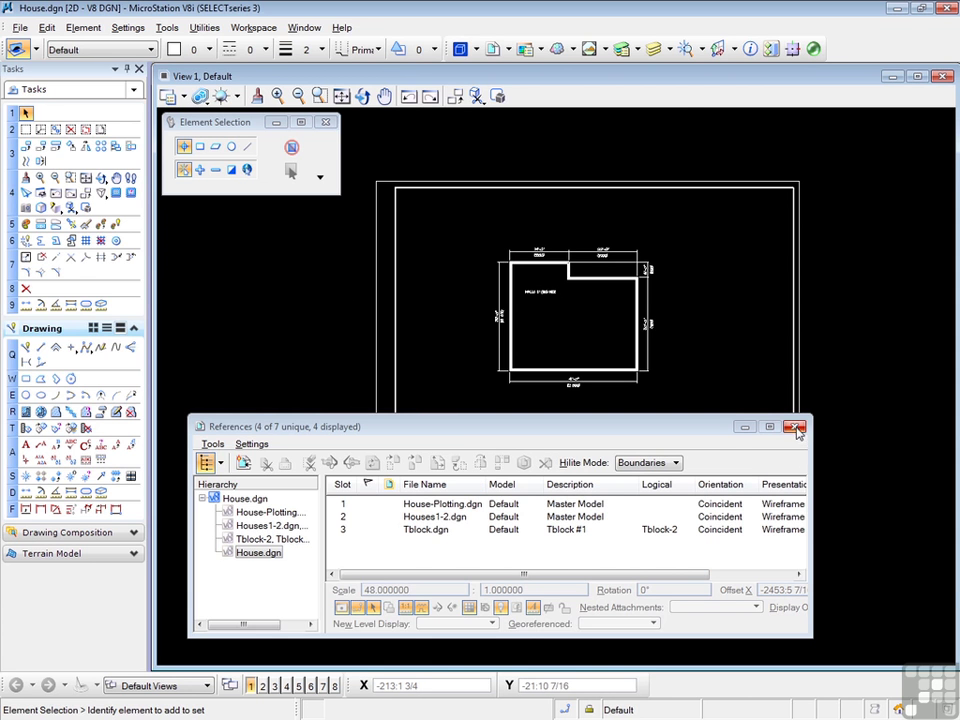
# - Close the References dialog to view the house plan inside the Micro-Press title block
pyautogui.click(795, 427)
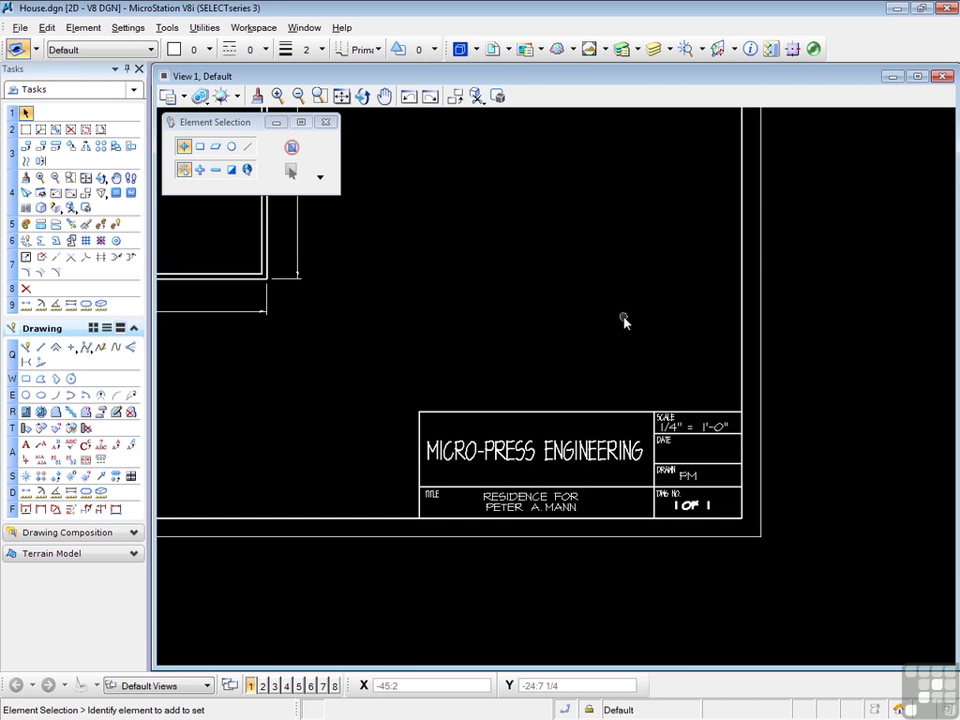
pyautogui.moveTo(621, 311)
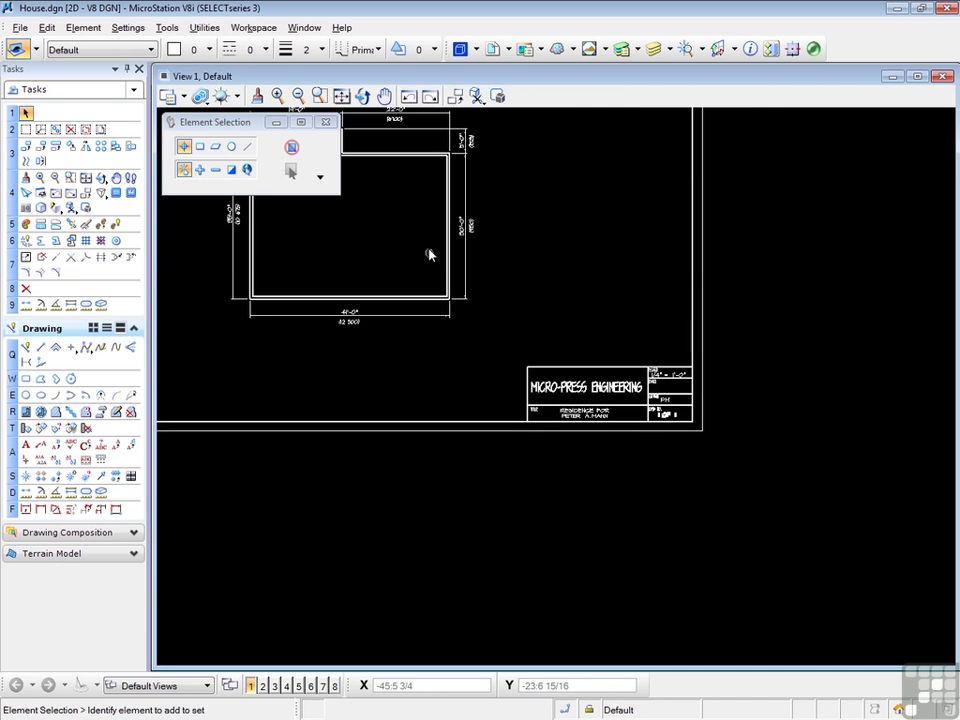
pyautogui.moveTo(399, 286)
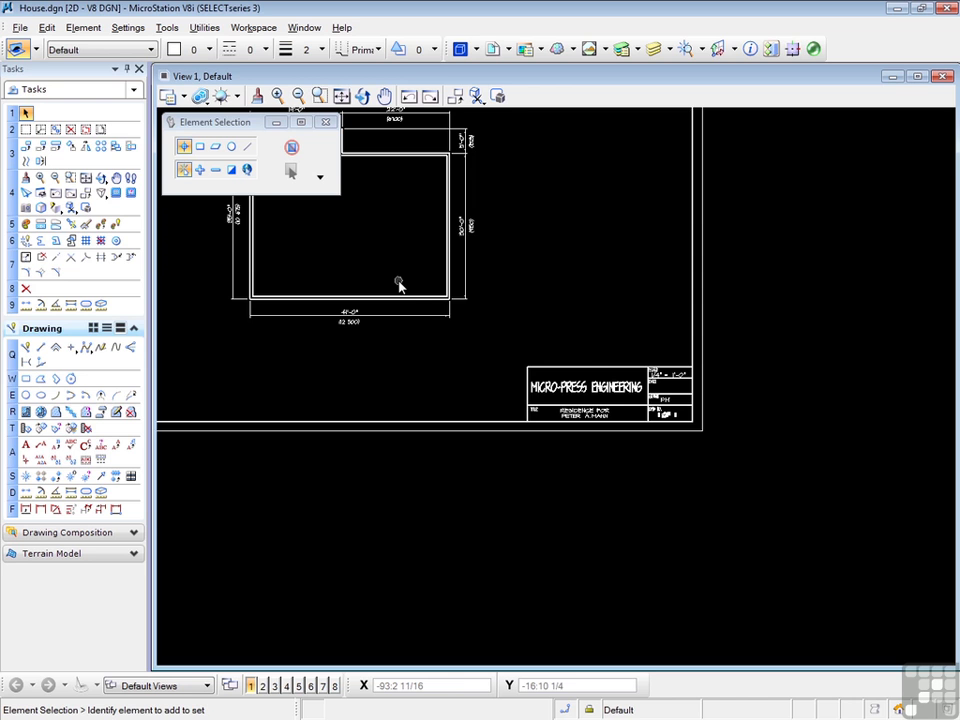
pyautogui.moveTo(605, 353)
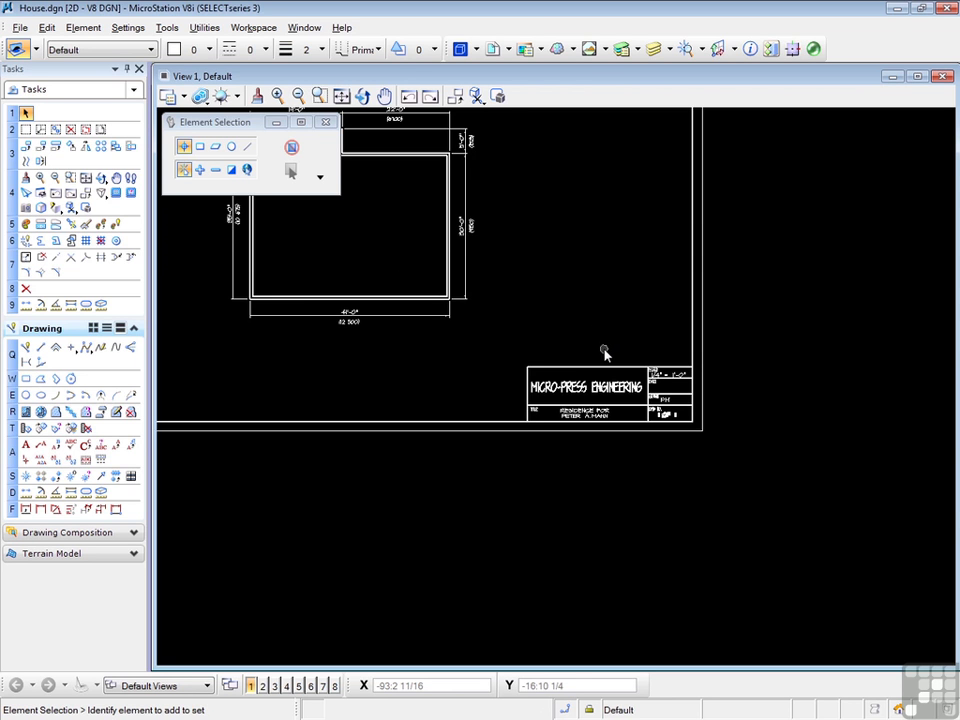
pyautogui.moveTo(602, 357)
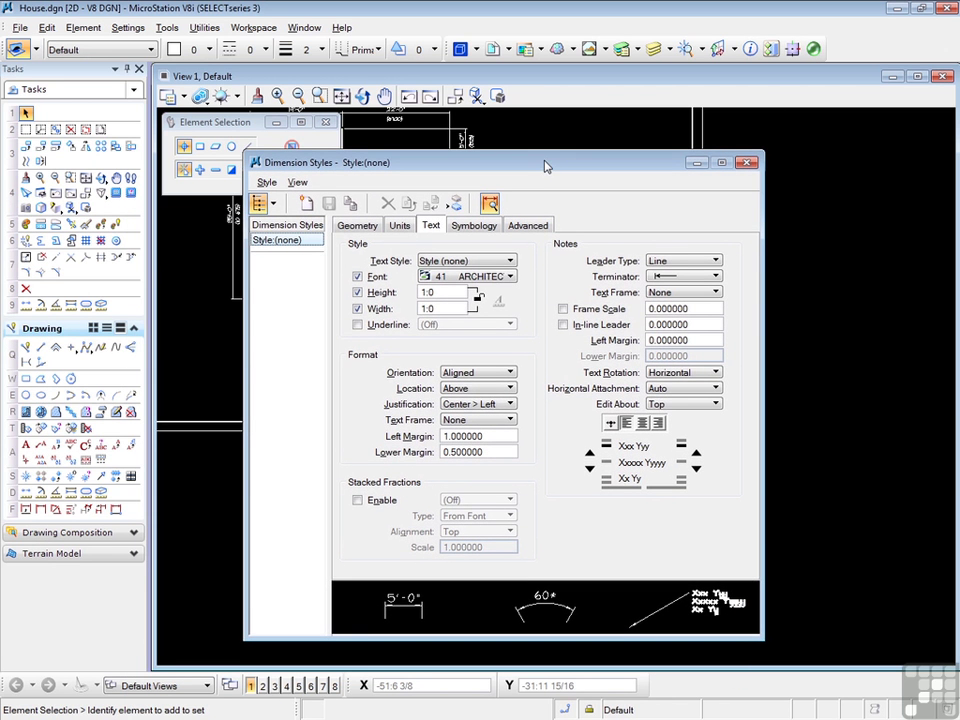
pyautogui.click(400, 225)
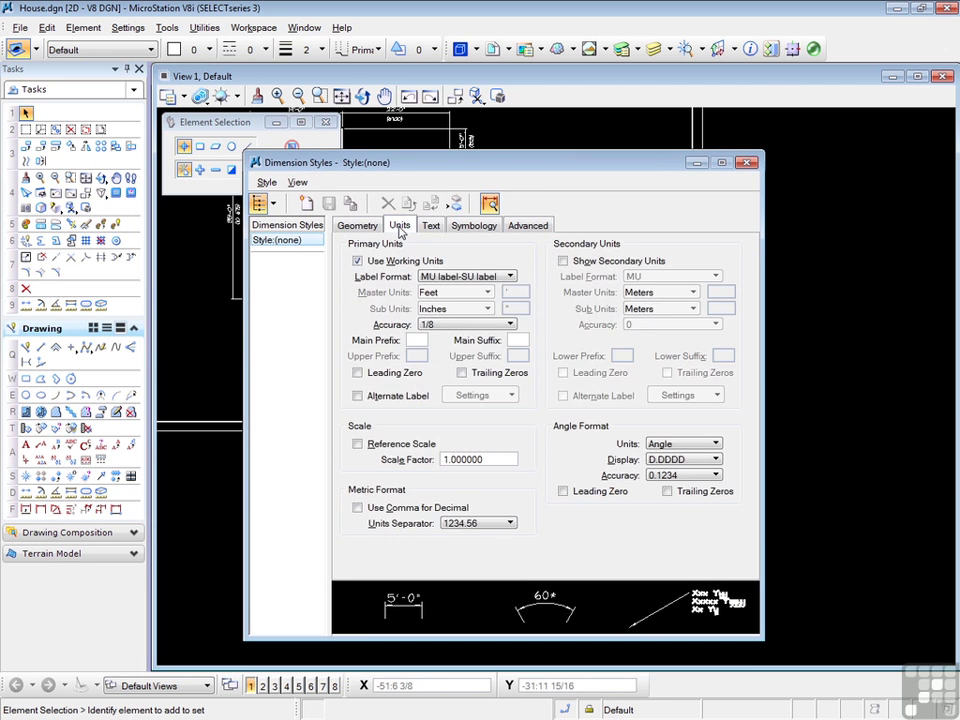
pyautogui.click(358, 395)
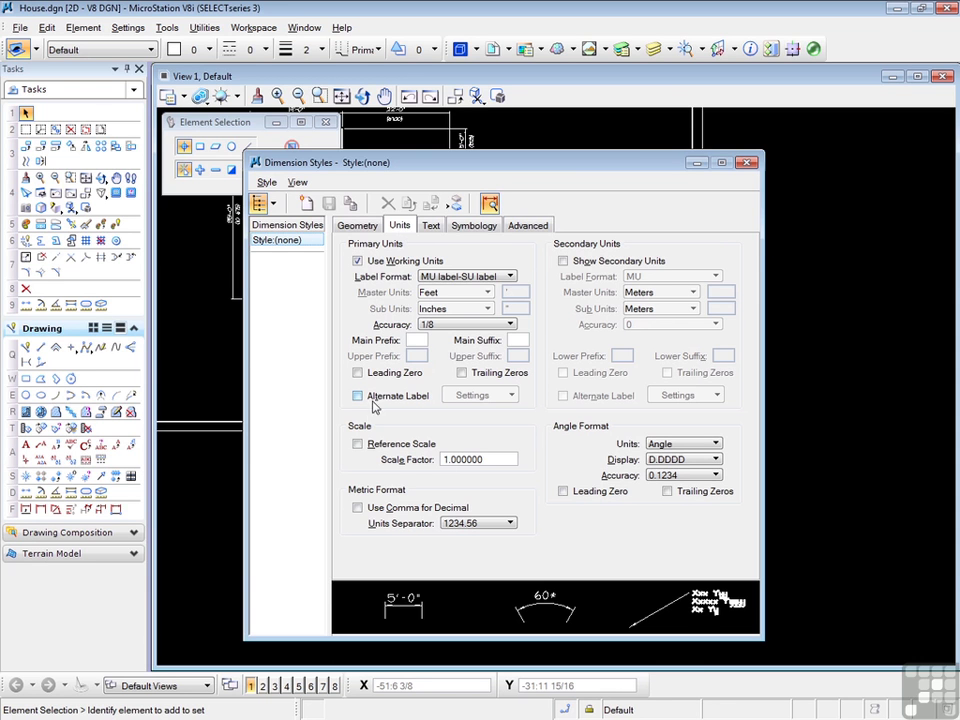
pyautogui.moveTo(358, 443)
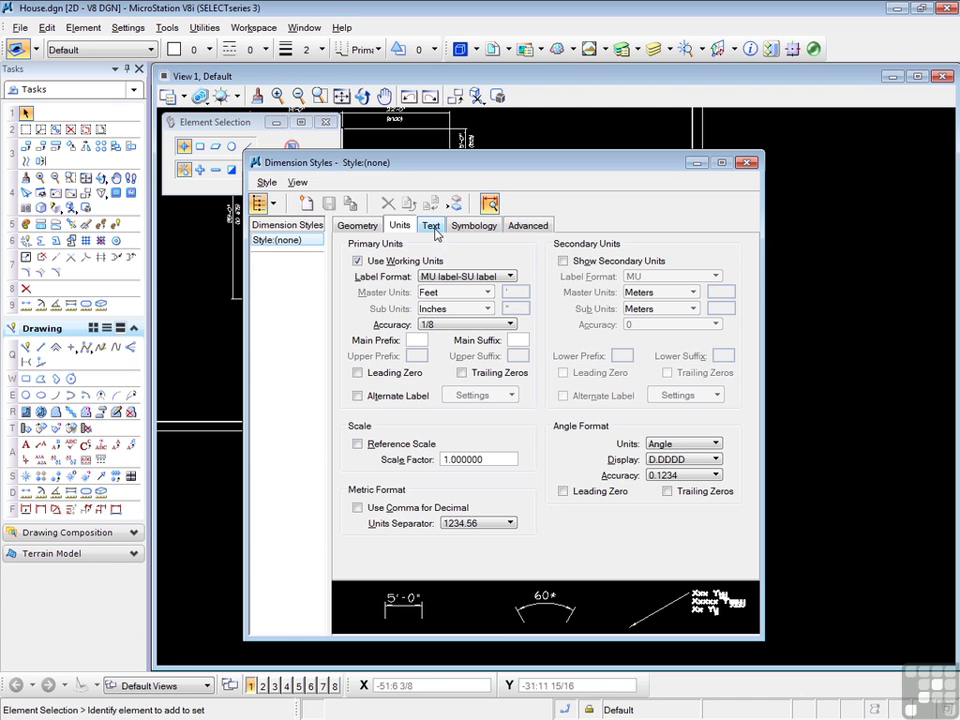
pyautogui.click(430, 225)
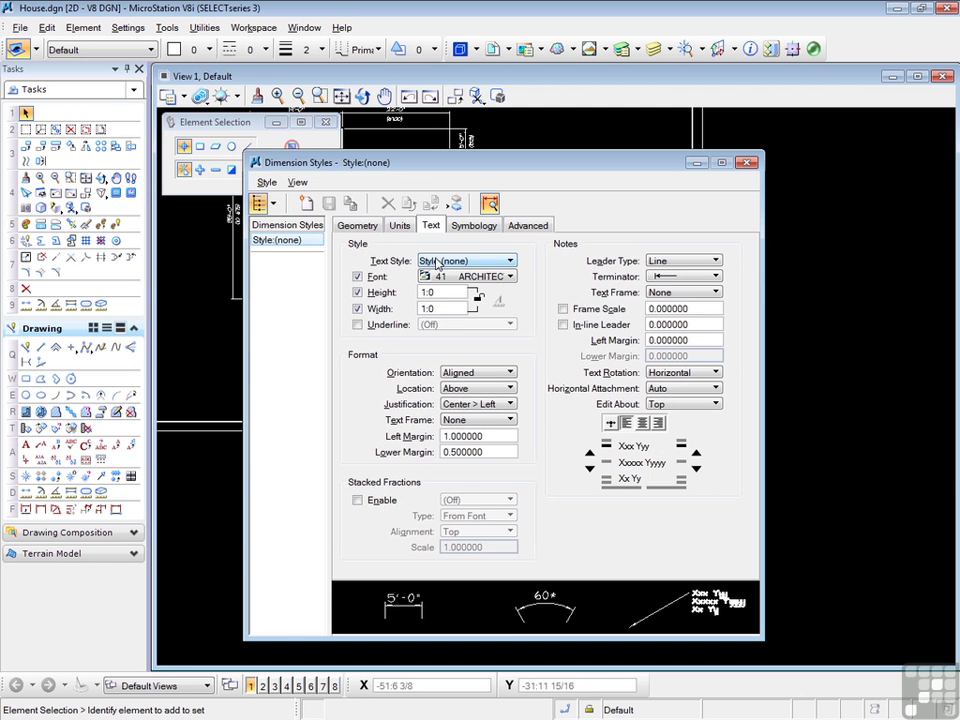
pyautogui.moveTo(437, 305)
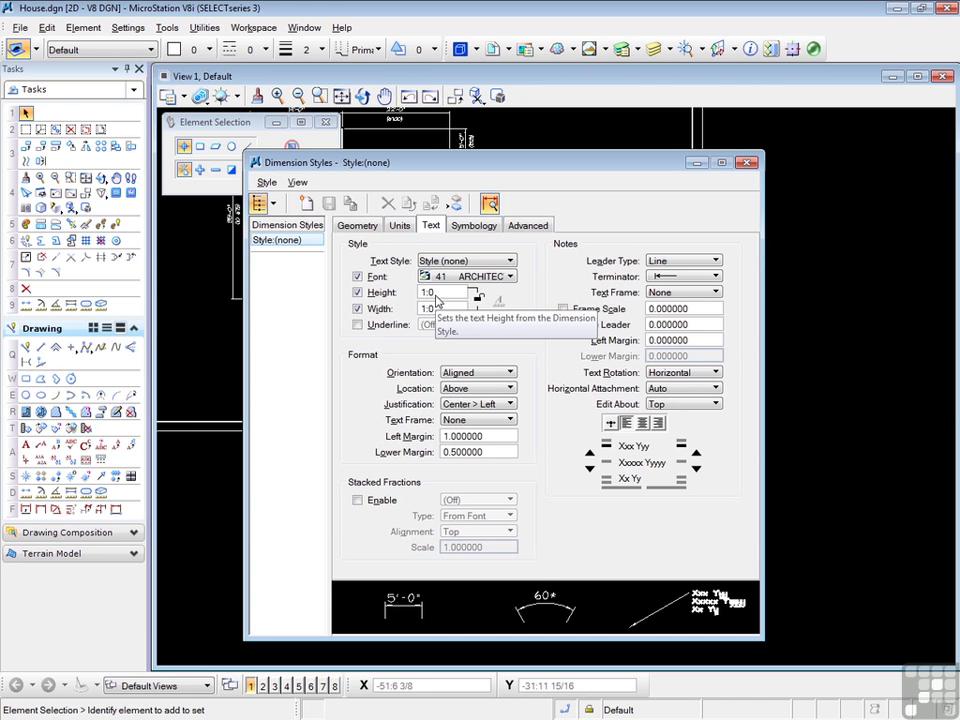
pyautogui.moveTo(485, 351)
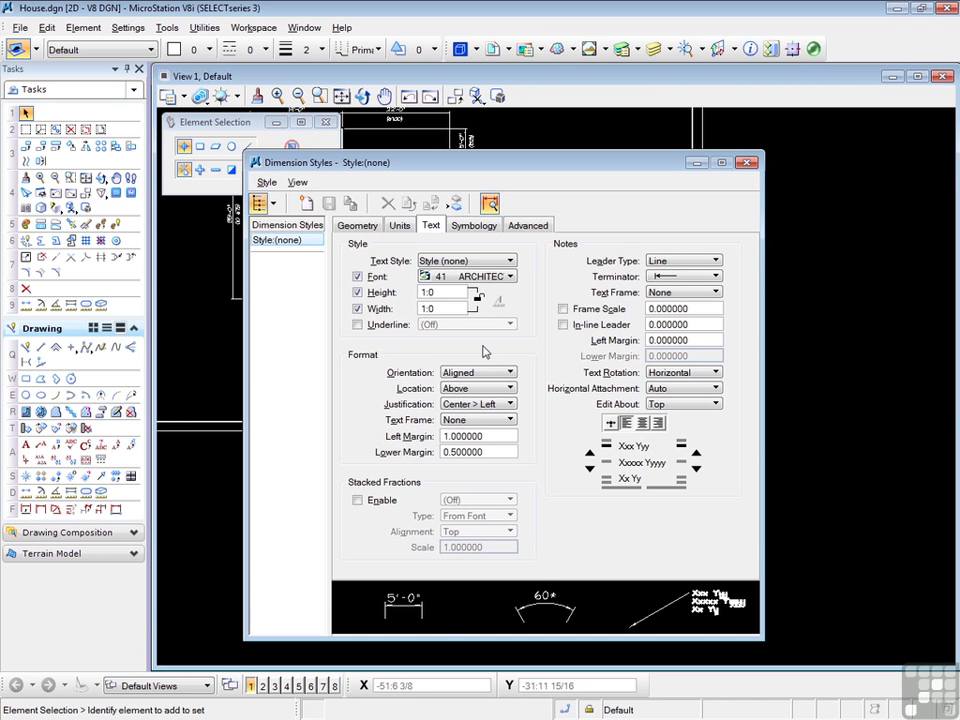
pyautogui.moveTo(483, 348)
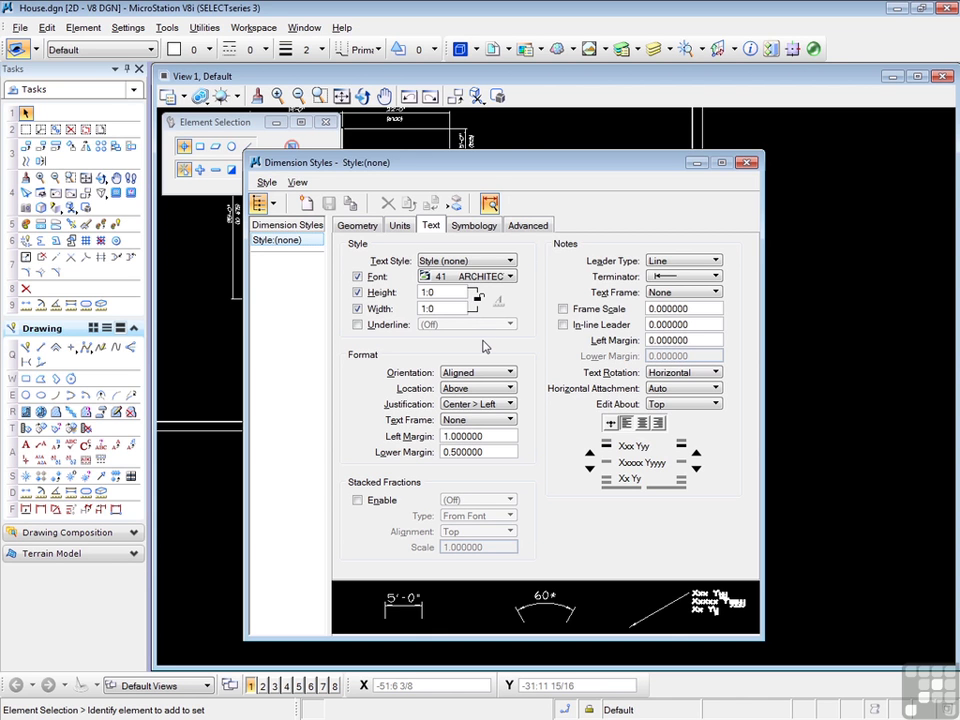
pyautogui.click(399, 225)
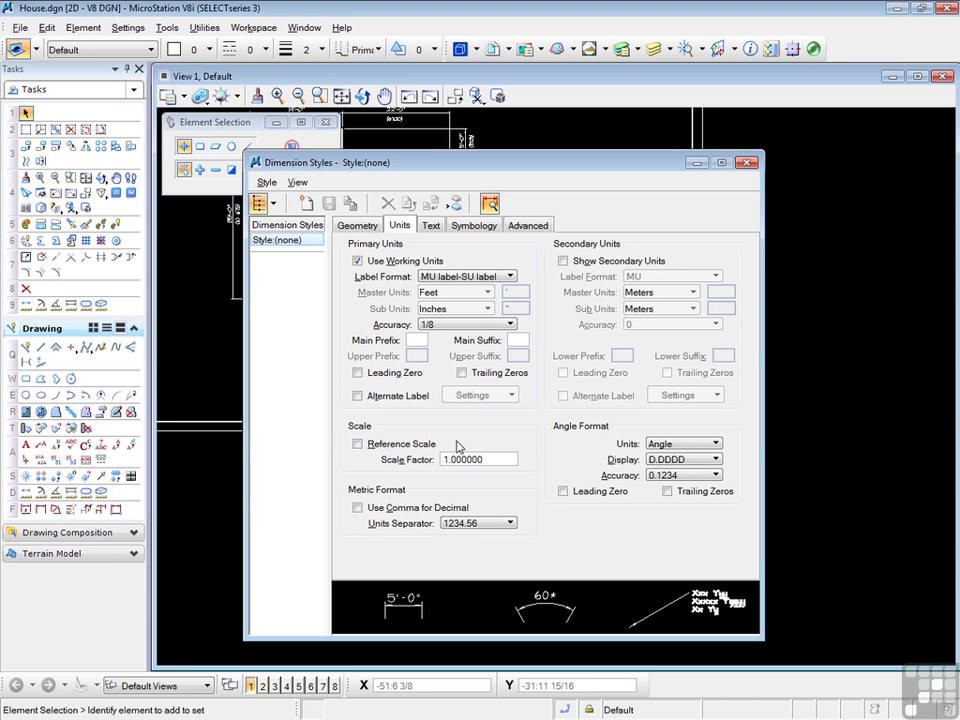
pyautogui.moveTo(620, 188)
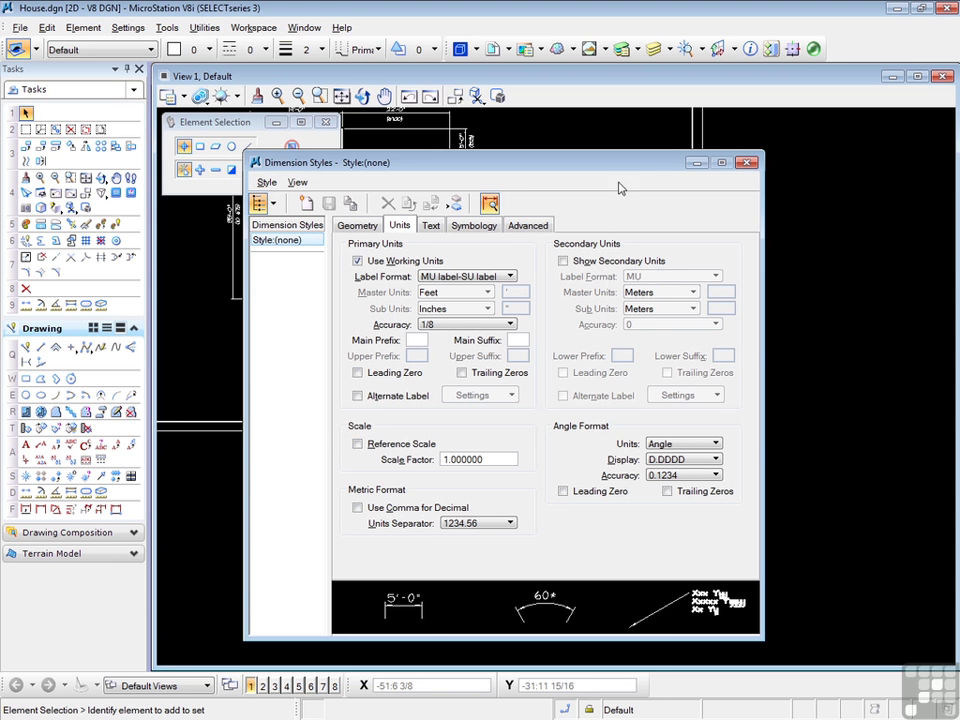
pyautogui.click(746, 162)
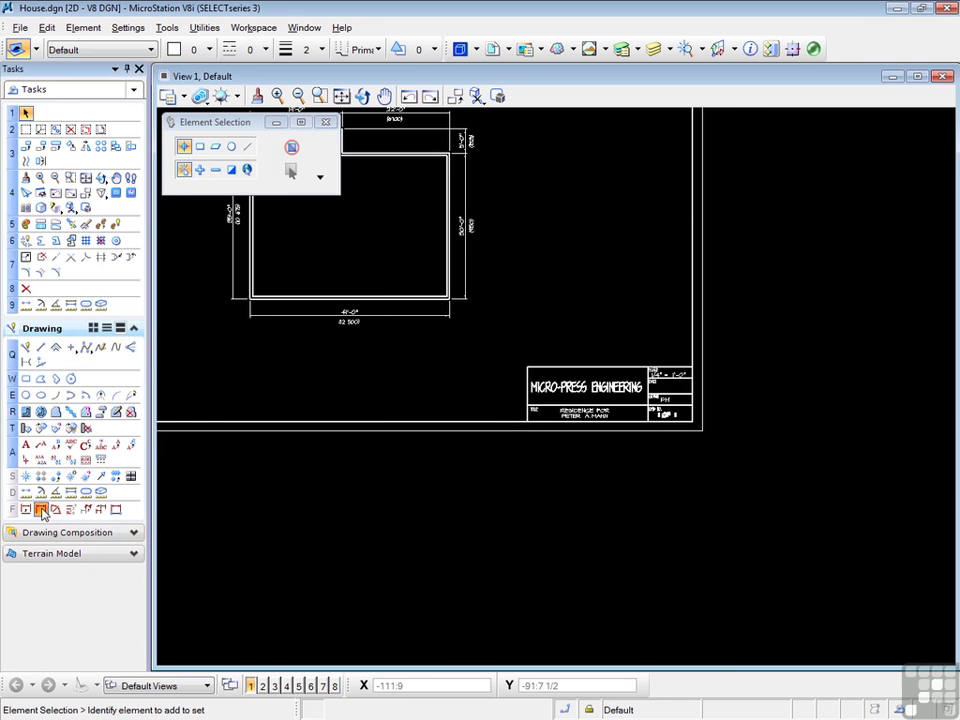
# - Activate the Dimension Size with Arrows tool for a linear dimension
pyautogui.click(41, 510)
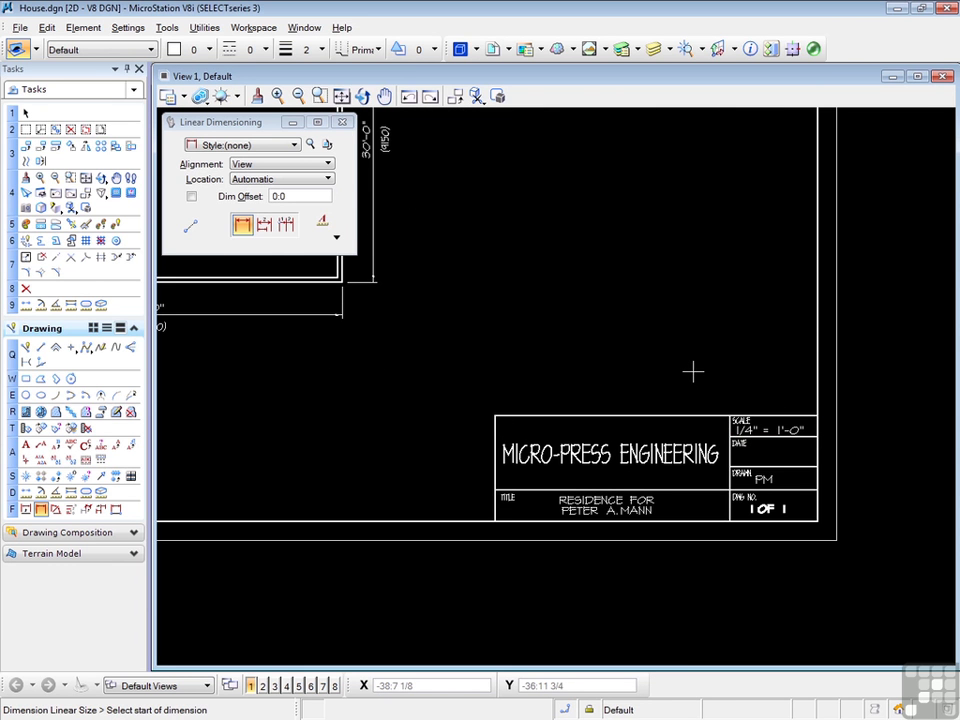
pyautogui.moveTo(693, 372)
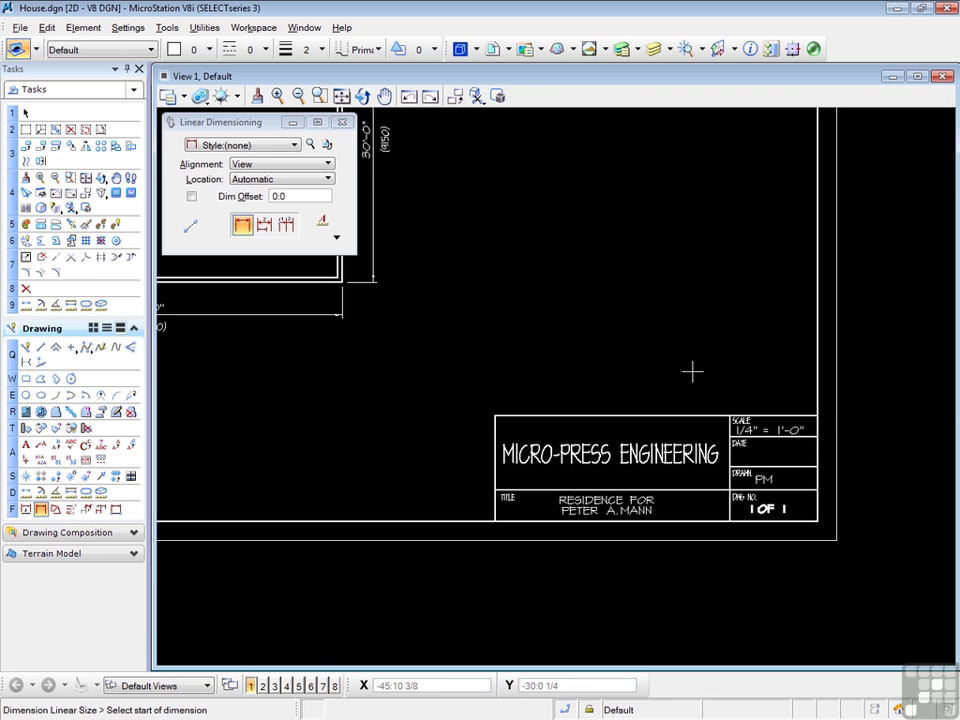
# - Enable Reference Scale on the Units tab of Dimension Styles
pyautogui.click(311, 144)
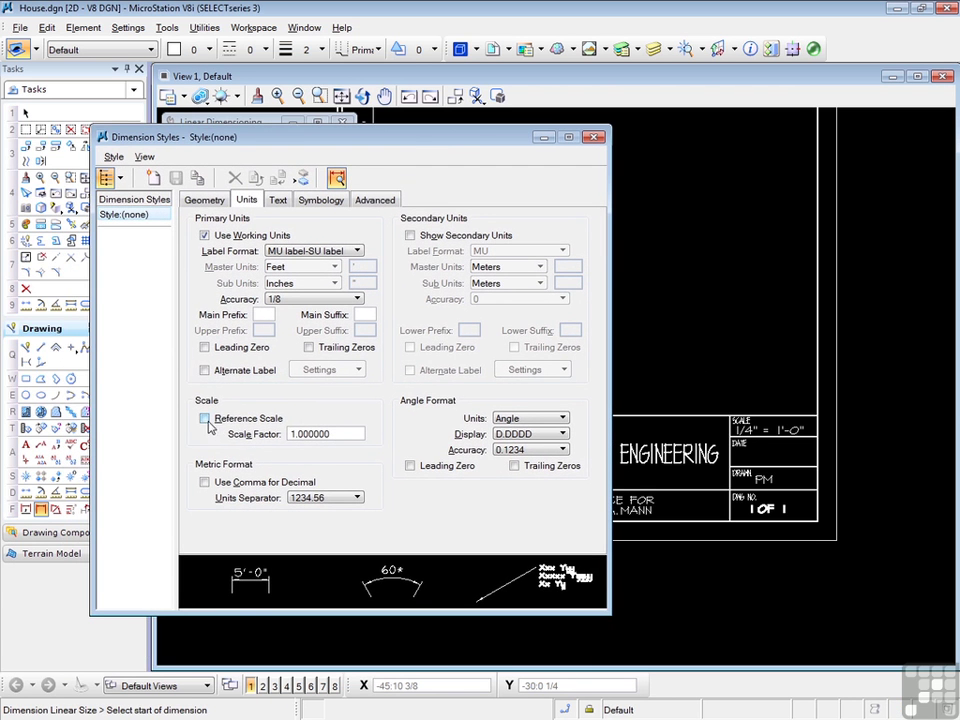
pyautogui.click(205, 418)
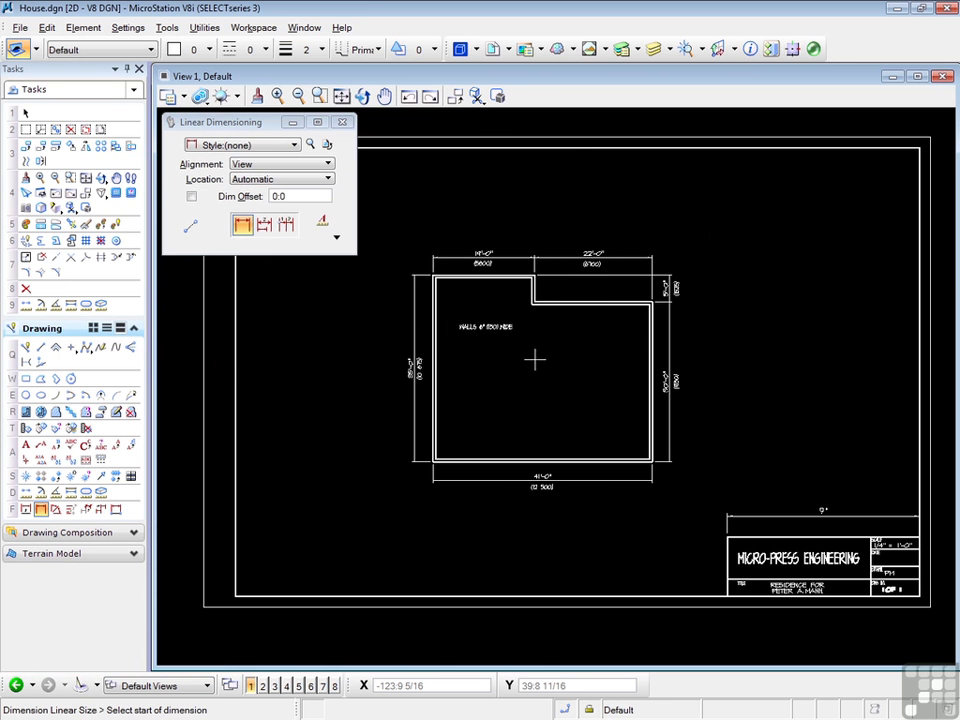
pyautogui.moveTo(838, 488)
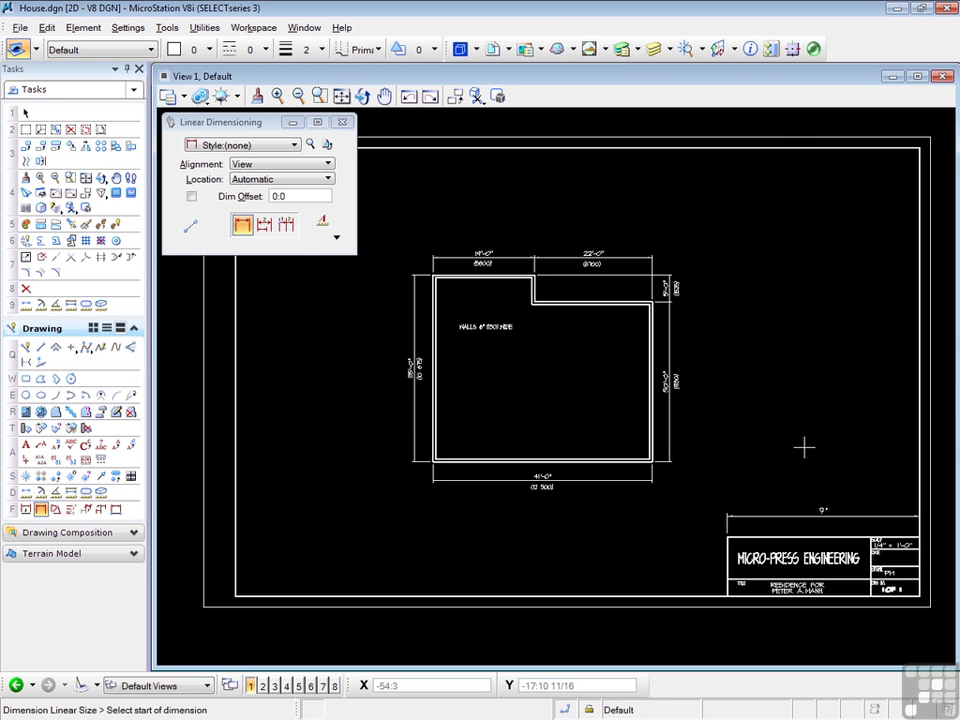
pyautogui.moveTo(802, 496)
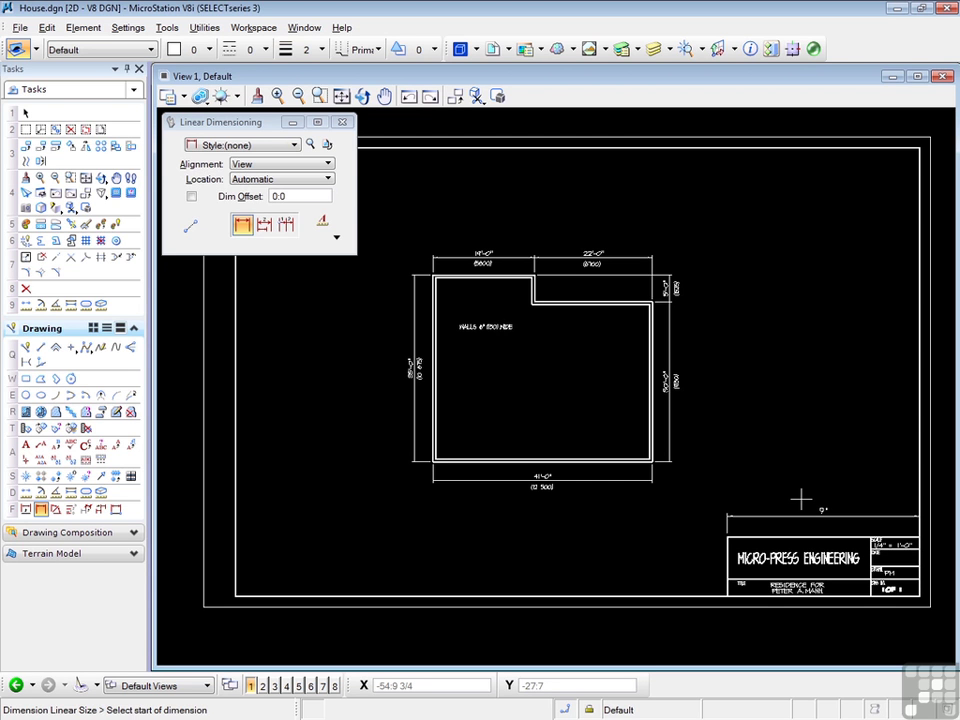
pyautogui.moveTo(895, 570)
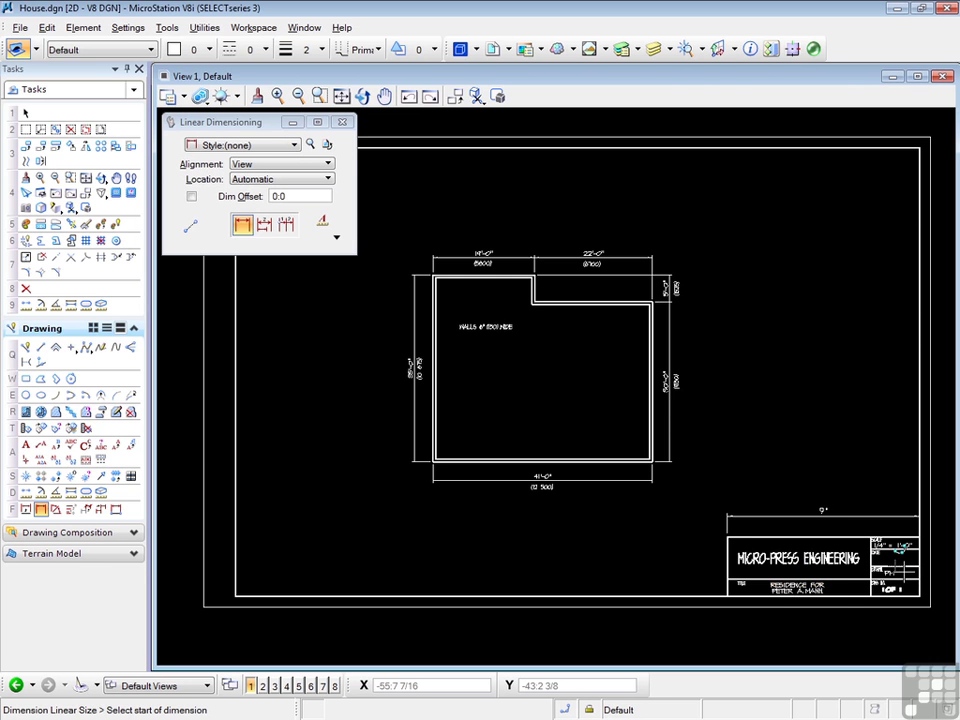
pyautogui.moveTo(849, 449)
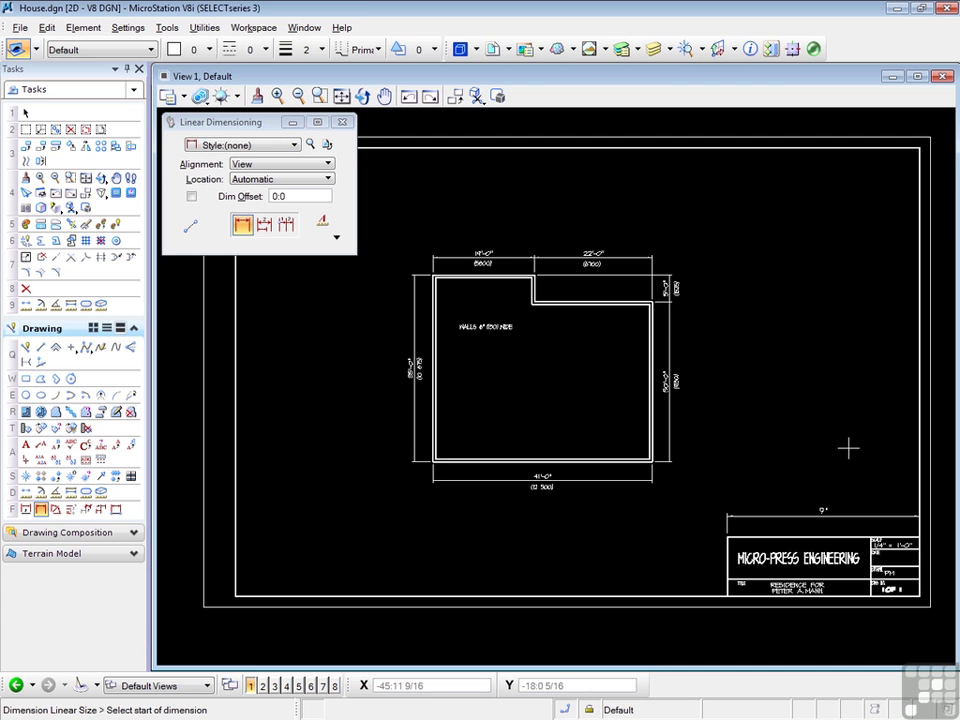
pyautogui.moveTo(831, 499)
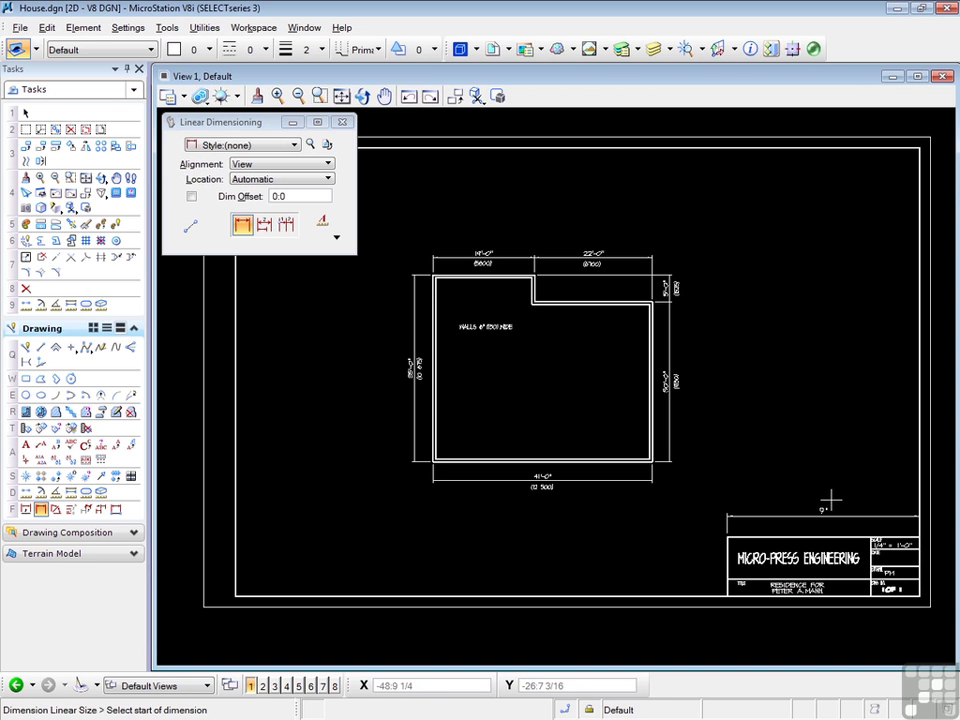
pyautogui.moveTo(830, 497)
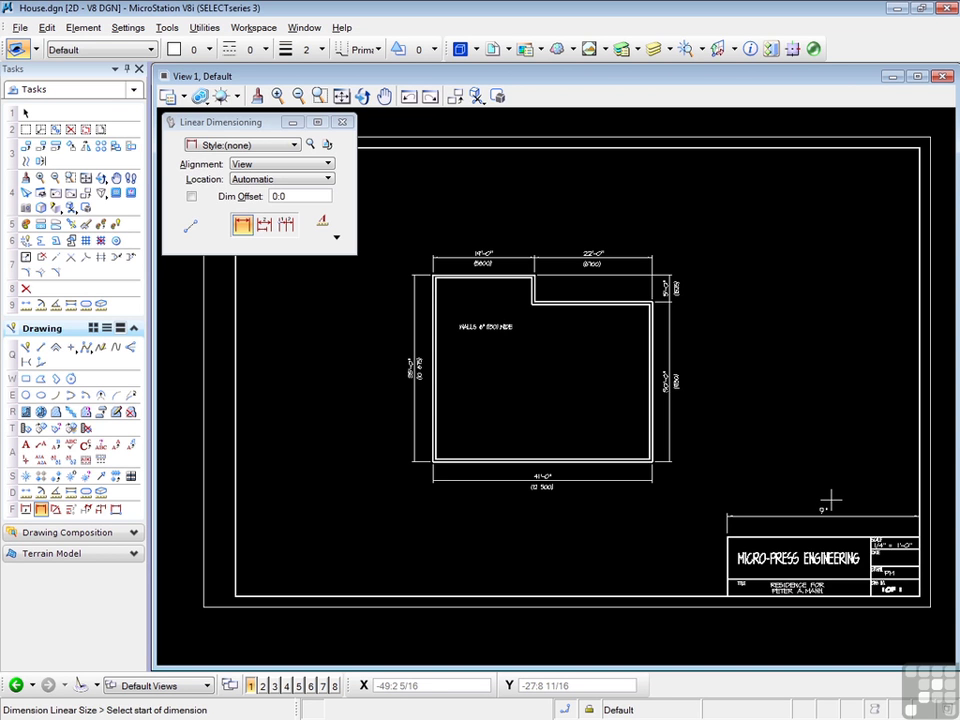
pyautogui.moveTo(740, 418)
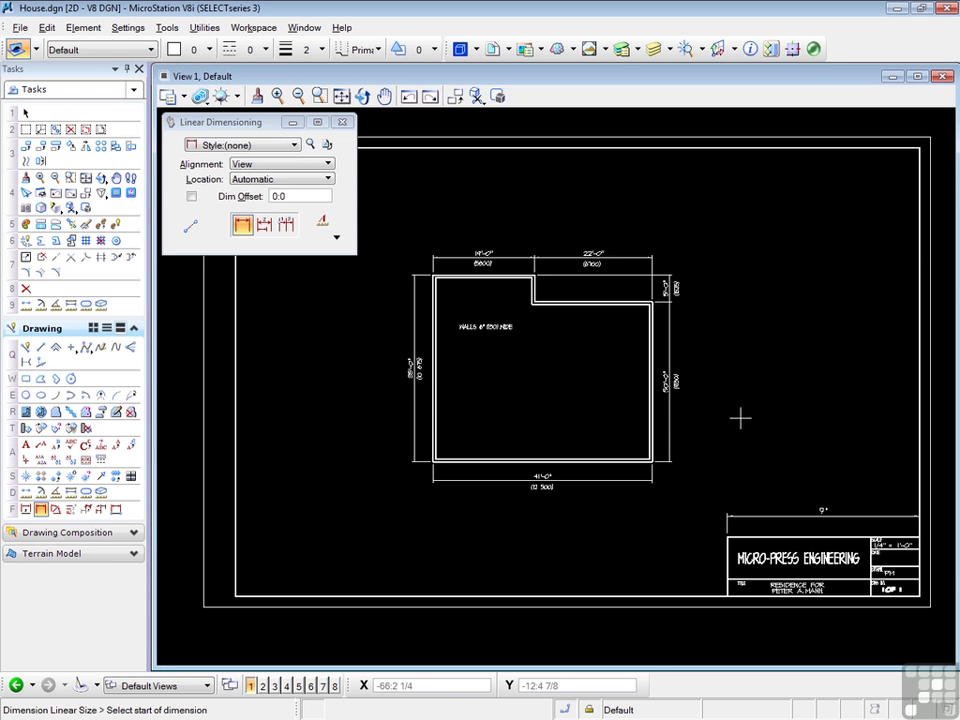